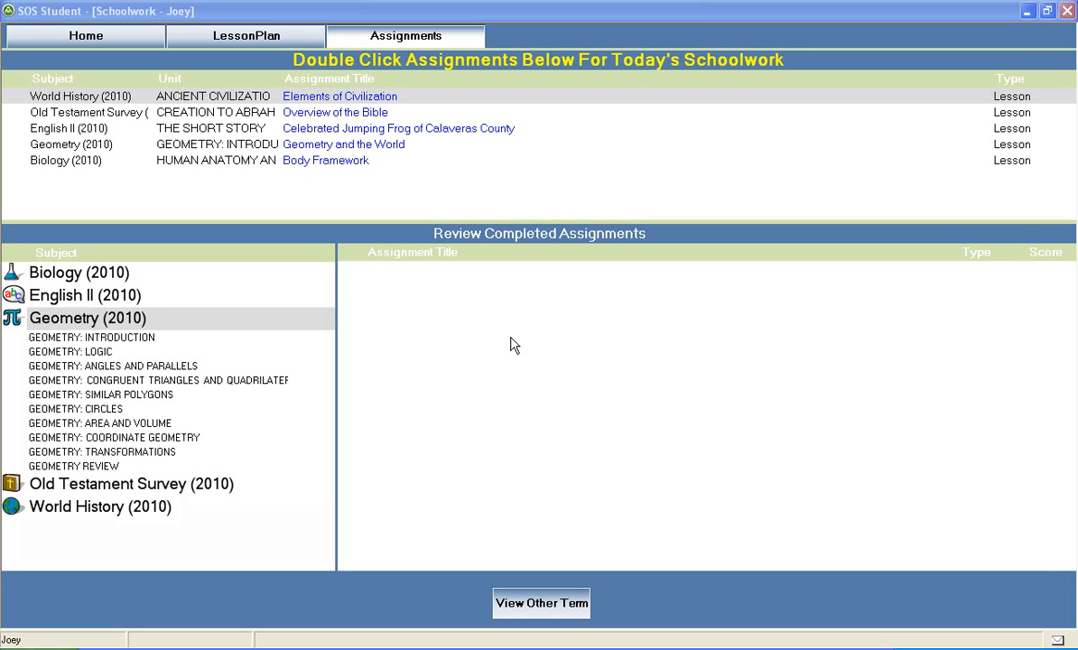
mouse_move(295, 312)
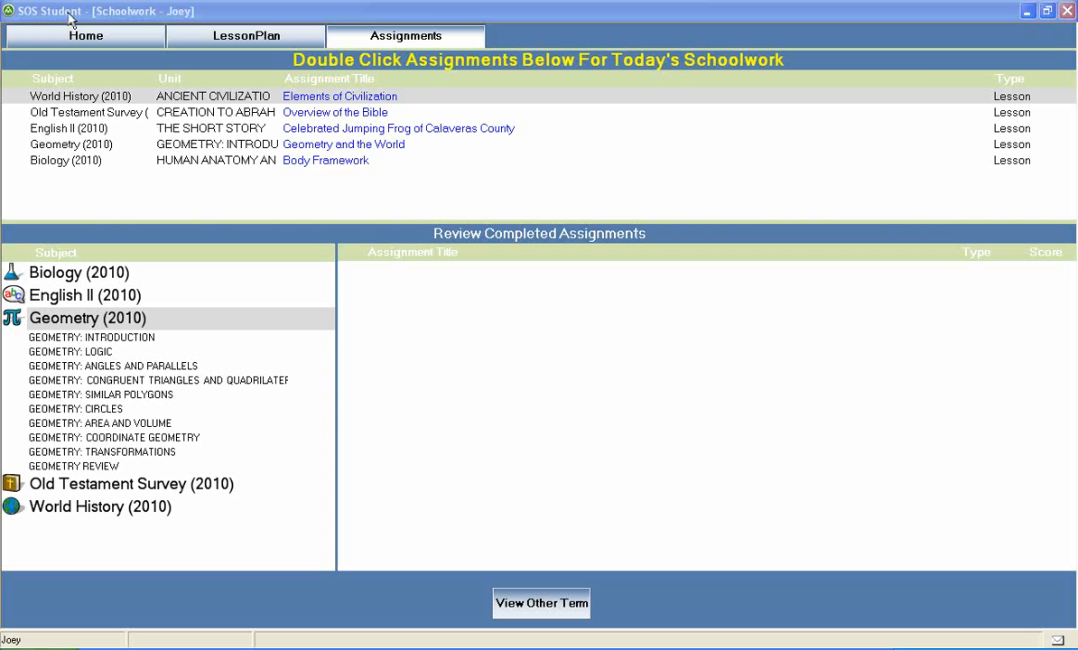
mouse_move(98, 90)
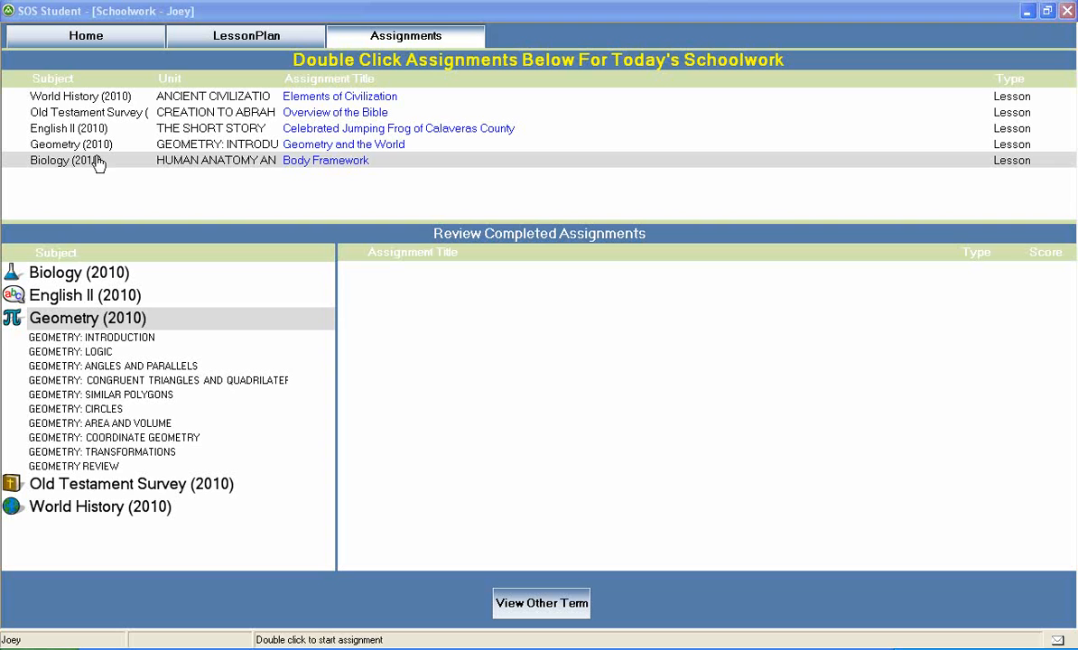
mouse_move(60, 289)
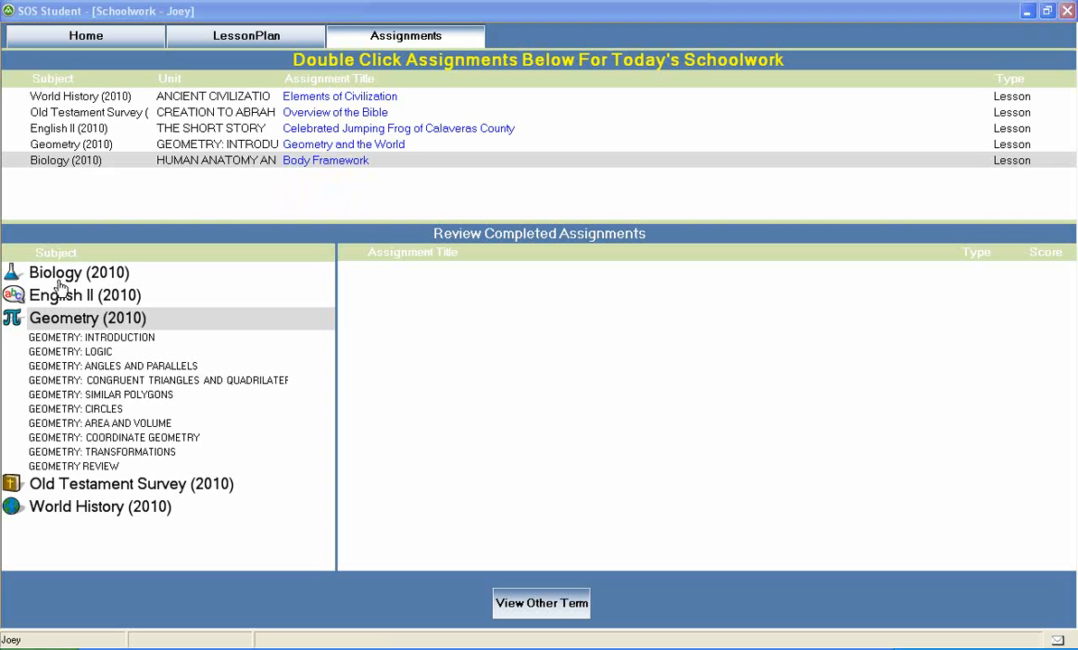
mouse_move(115, 326)
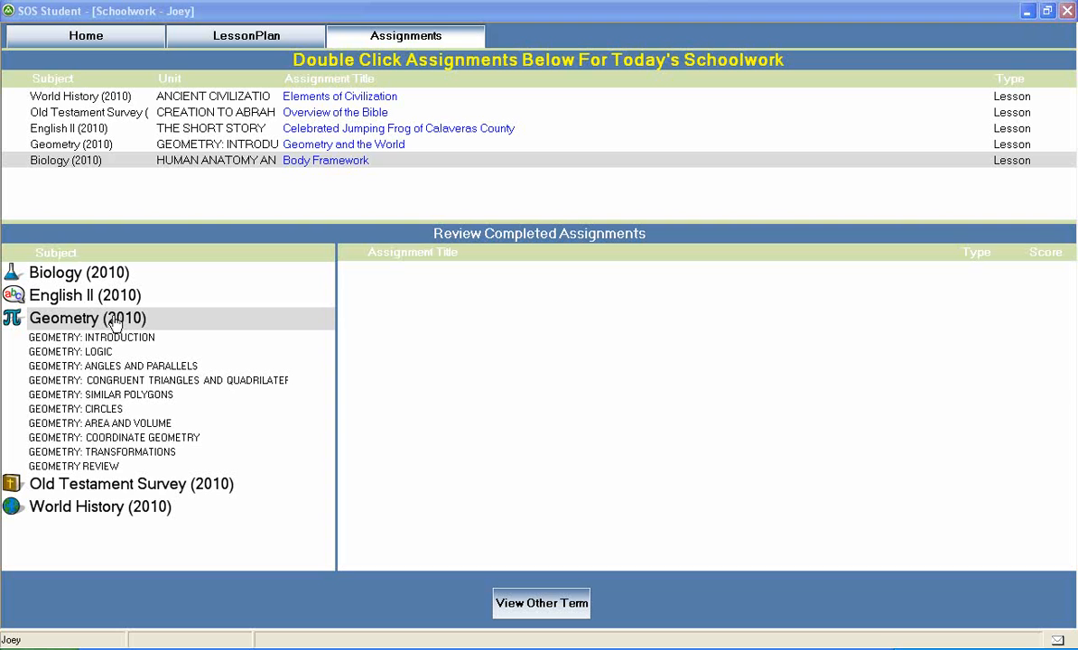
mouse_move(89, 350)
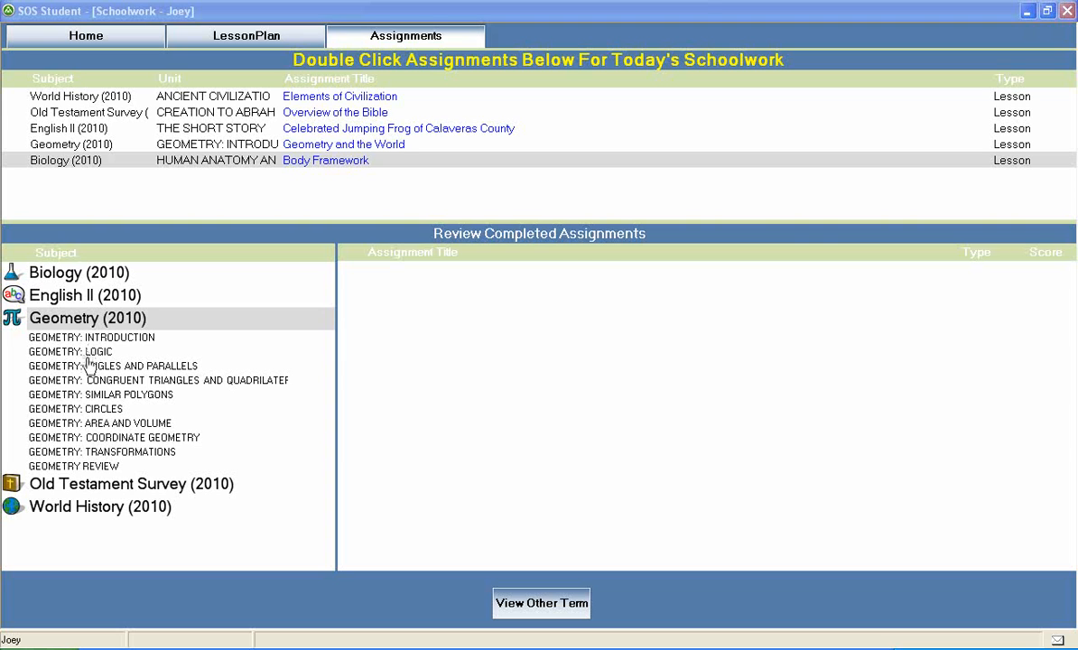
mouse_move(88, 404)
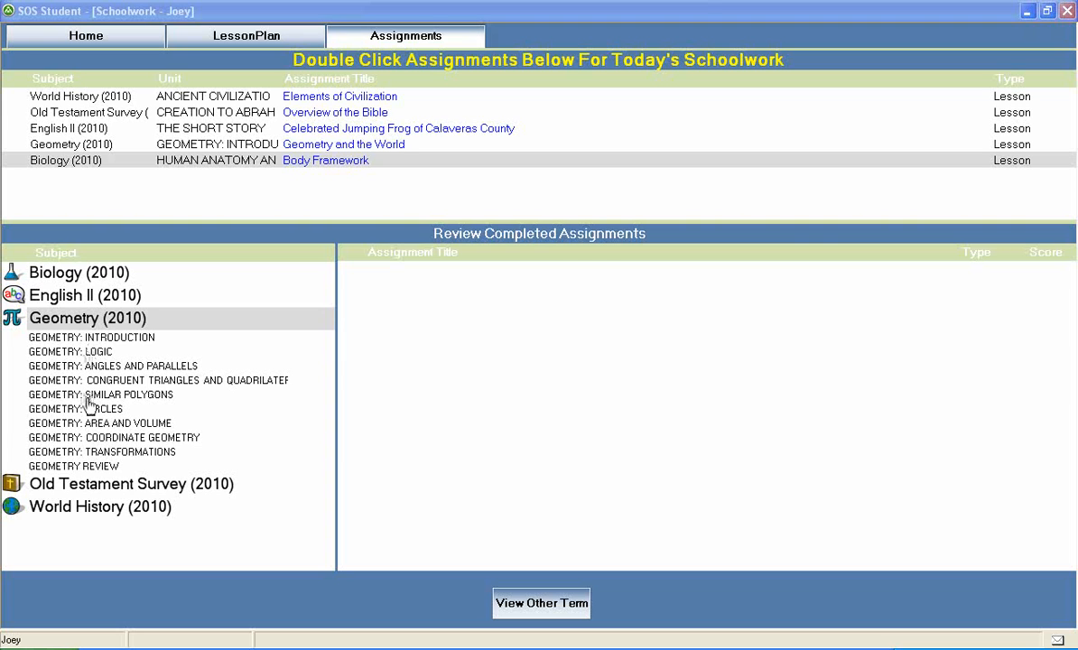
mouse_move(88, 442)
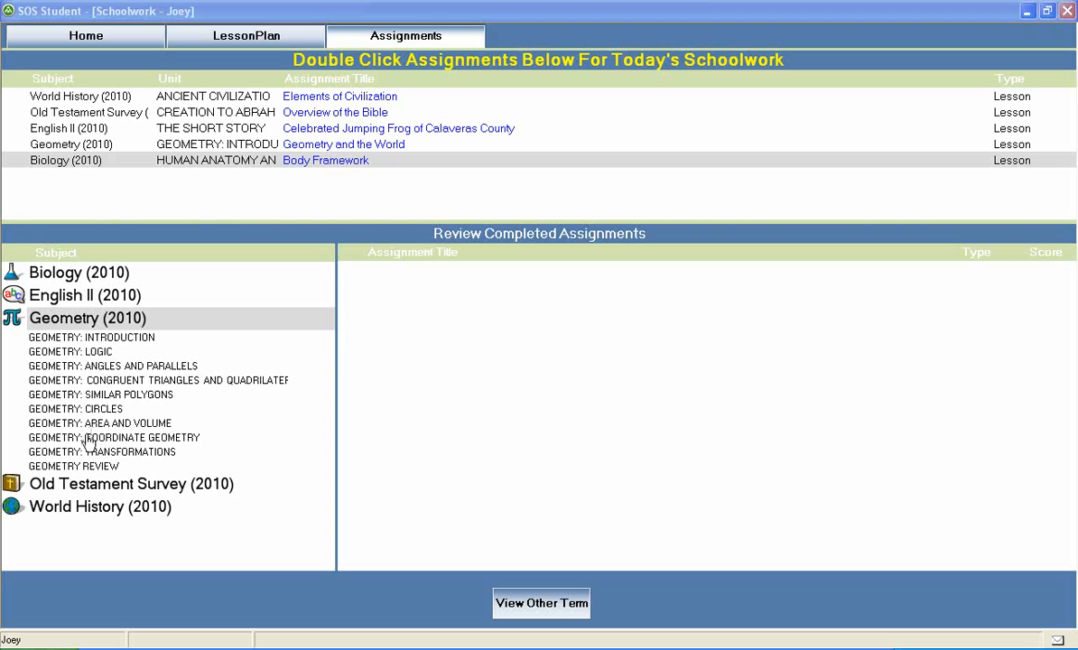
mouse_move(87, 476)
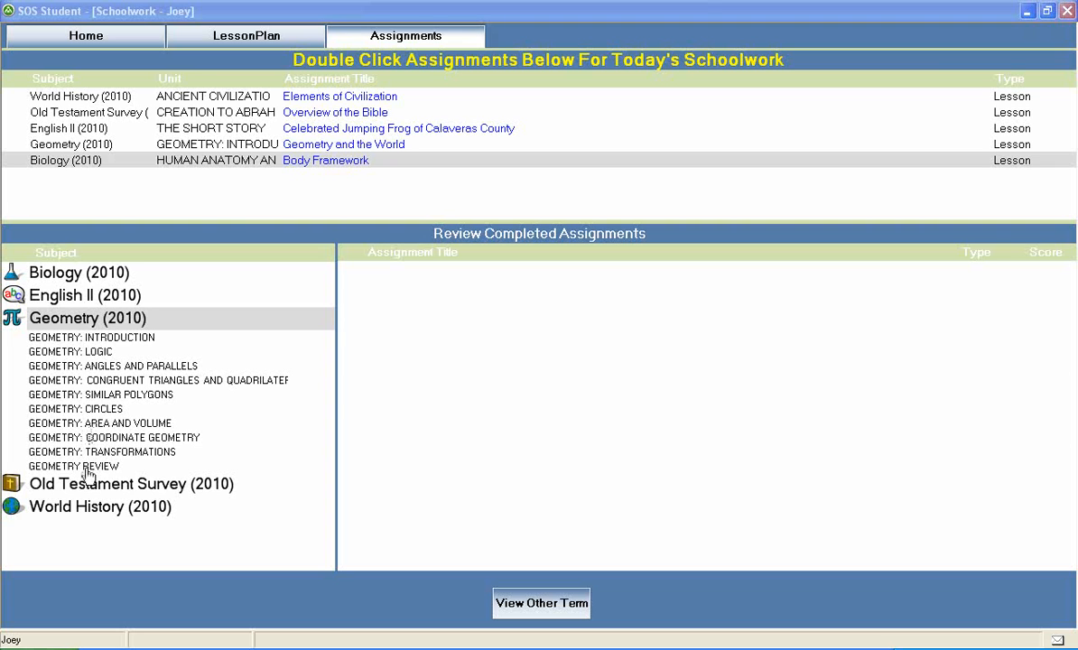
mouse_move(124, 331)
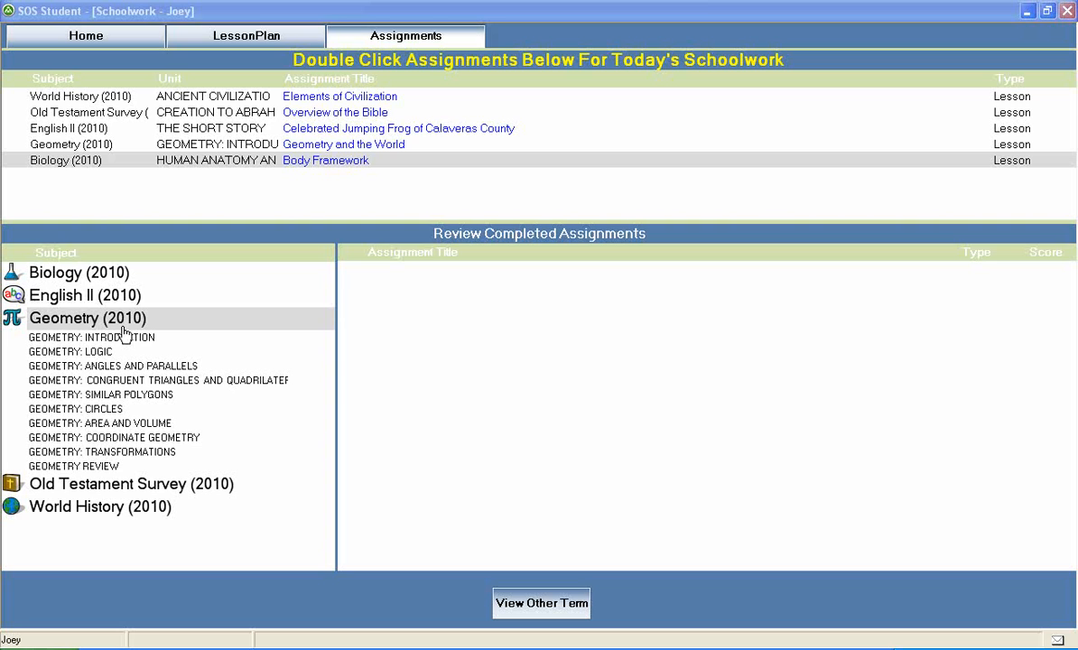
mouse_move(124, 326)
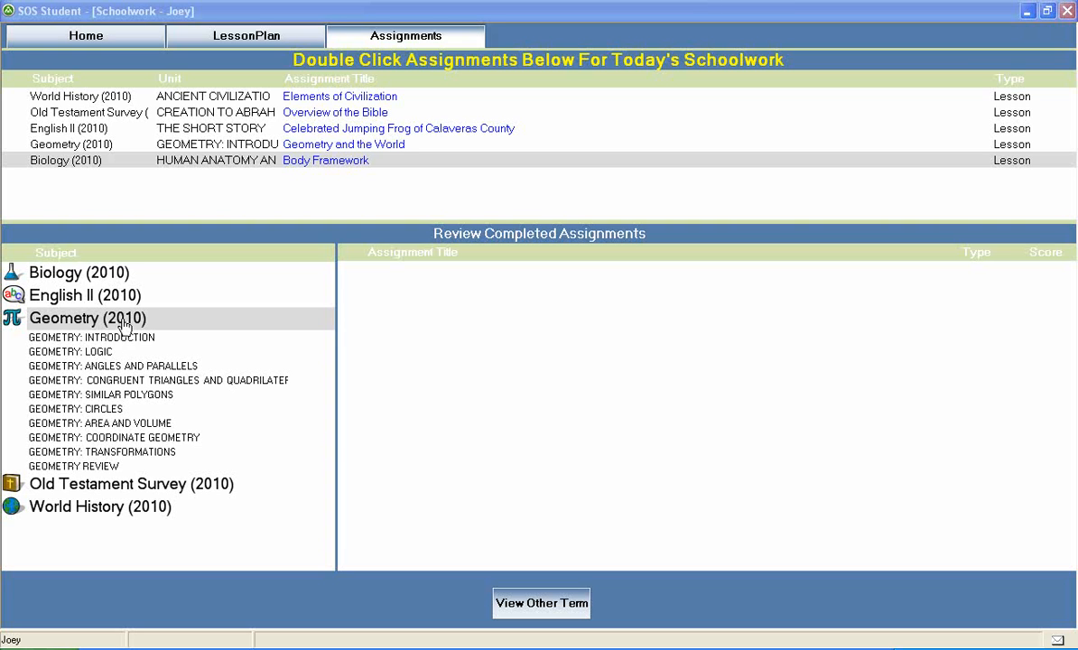
Step: Launch the Geometry lesson 'Construction: Copying Figures' from today's Assignments list
double_click(101, 365)
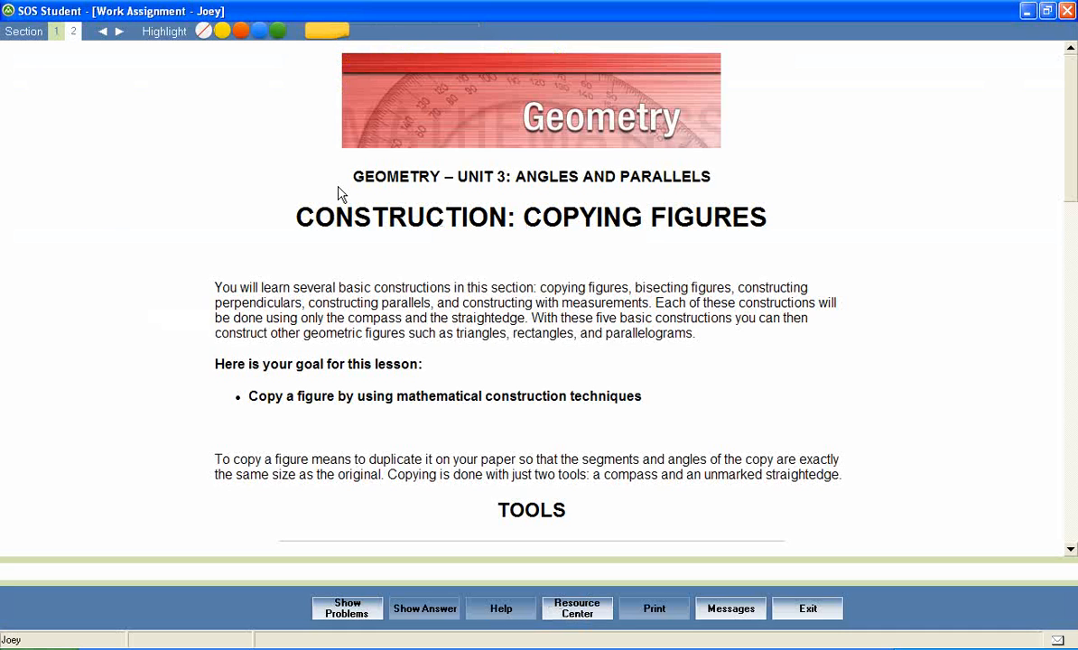
mouse_move(555, 196)
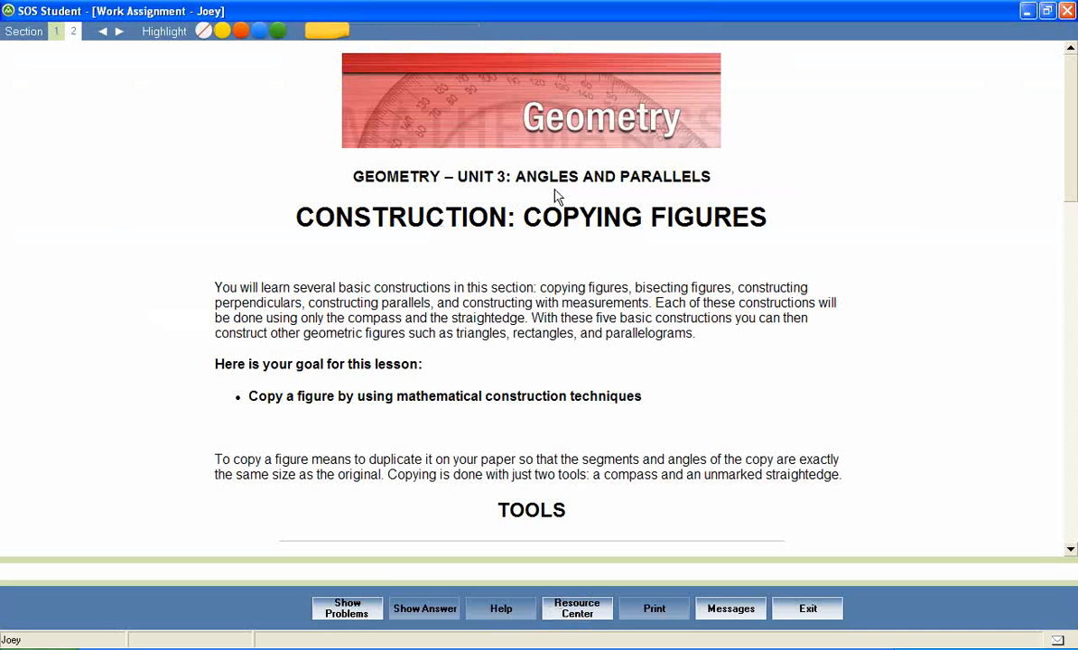
mouse_move(326, 241)
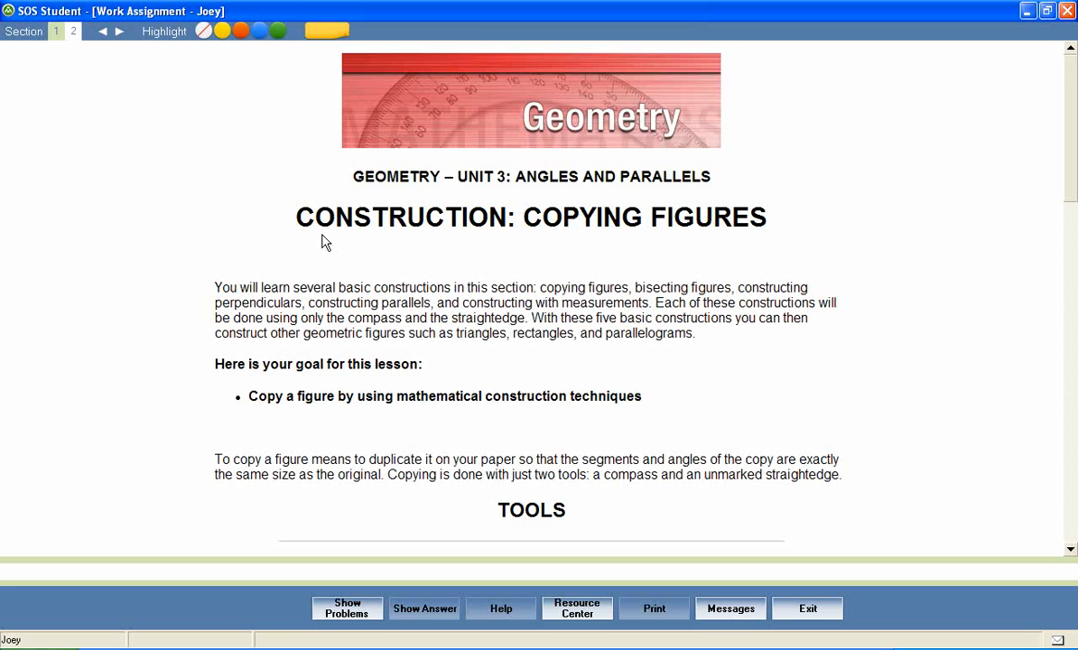
mouse_move(623, 241)
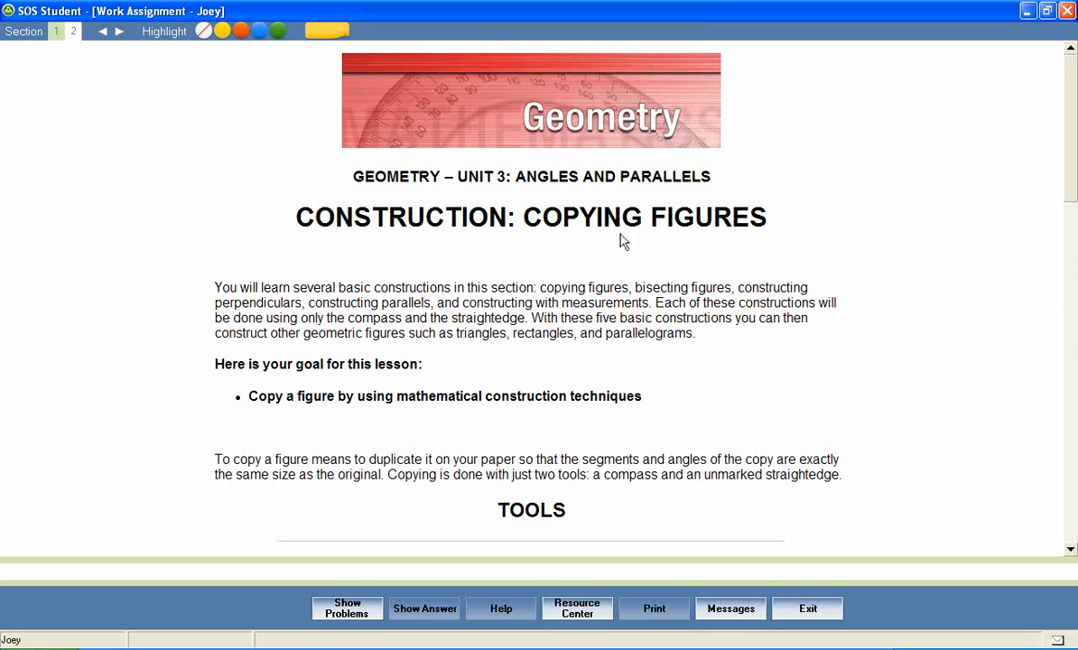
mouse_move(707, 241)
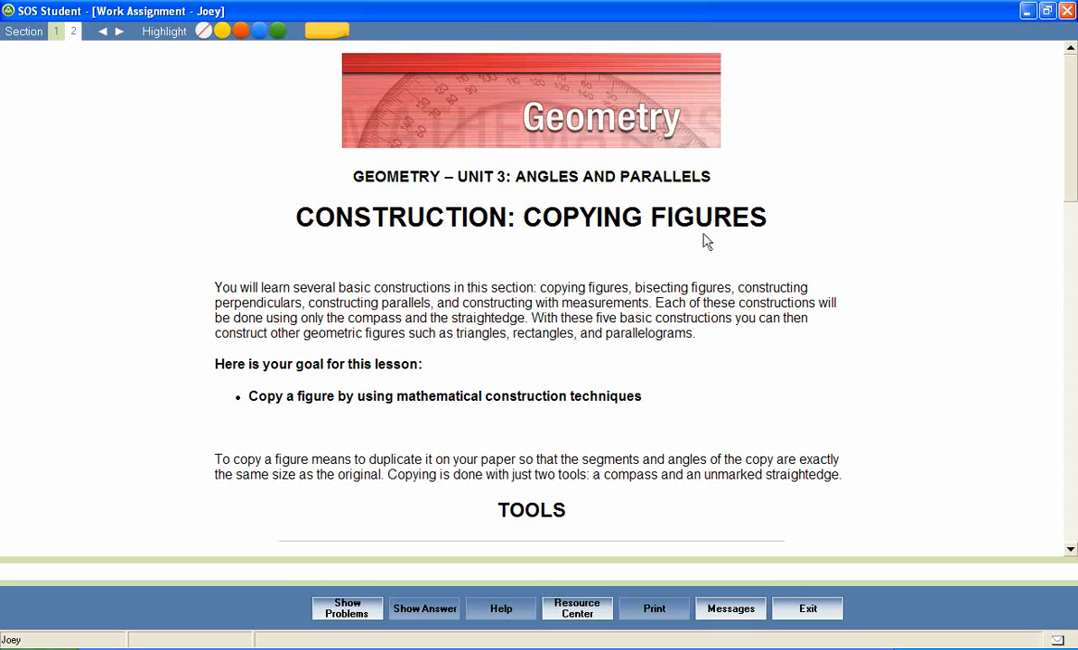
mouse_move(273, 254)
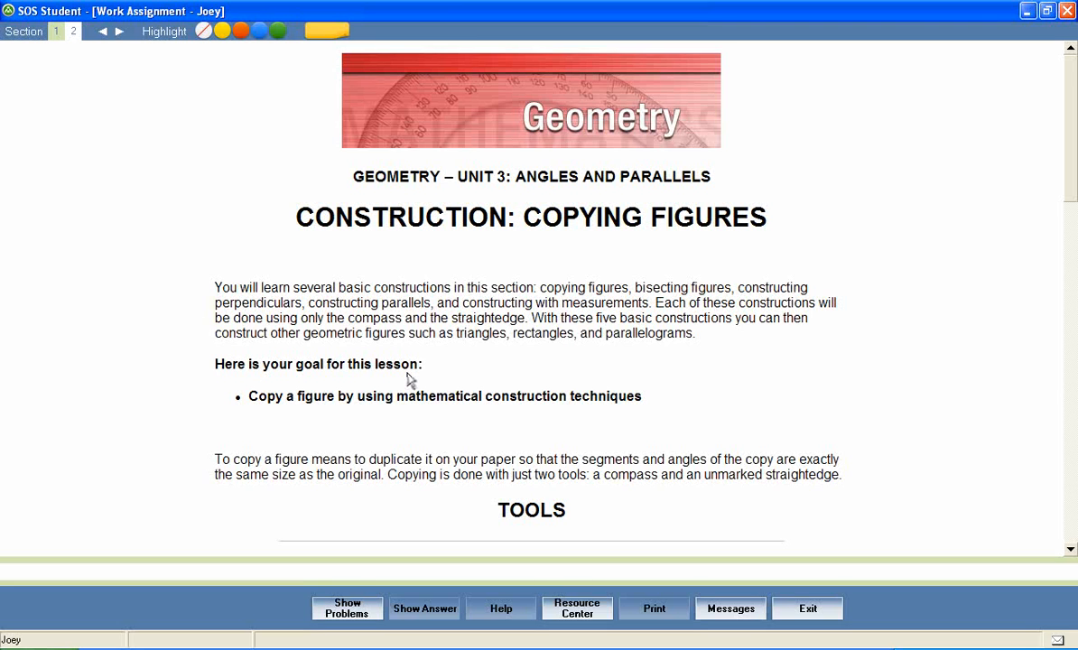
mouse_move(253, 388)
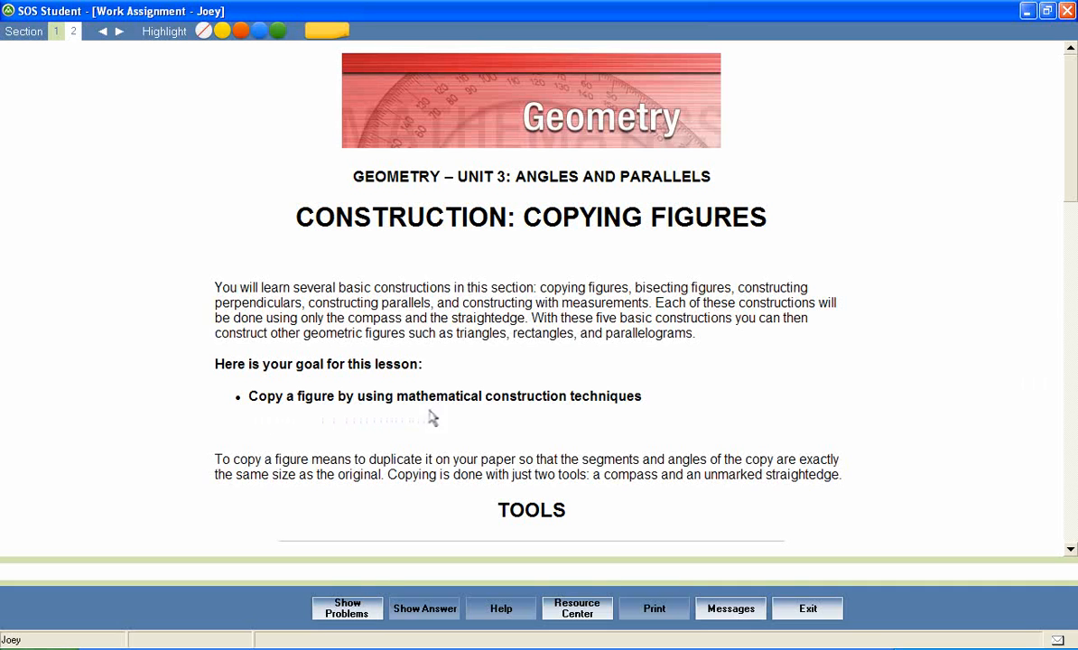
mouse_move(621, 414)
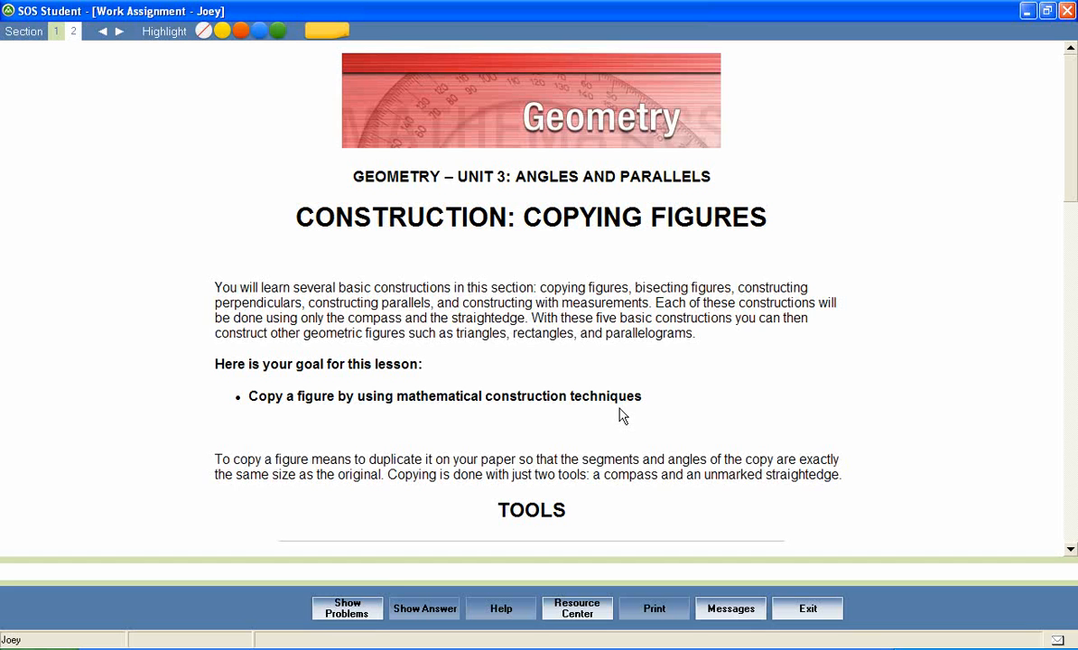
mouse_move(968, 288)
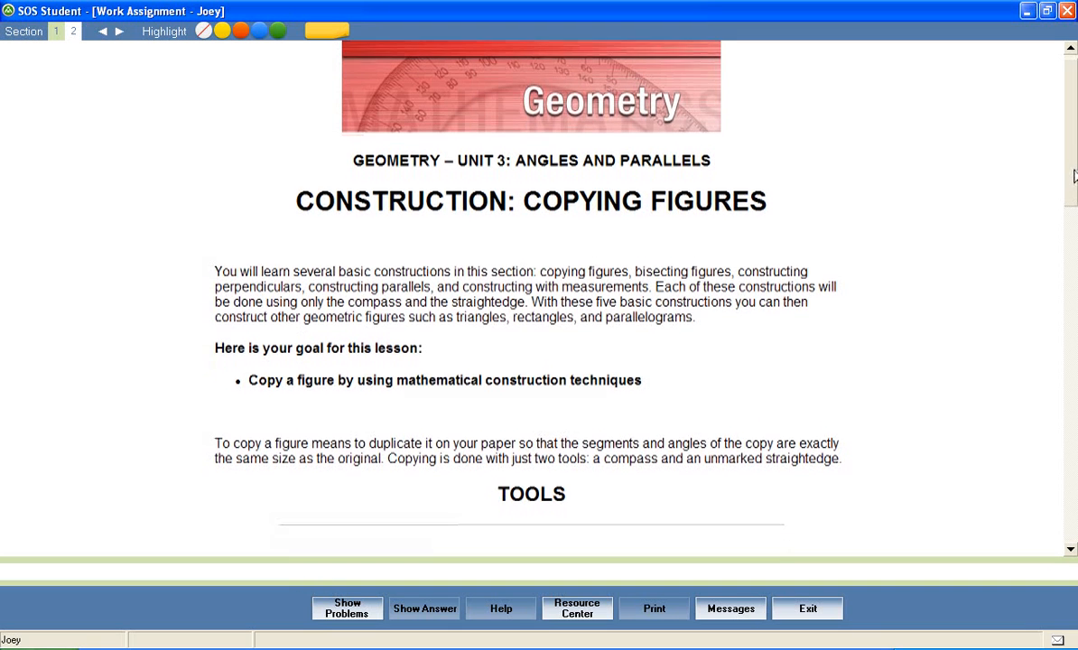
Step: Scroll through the TOOLS section to the 'Written instructions for copying a segment' box
scroll(down, 3)
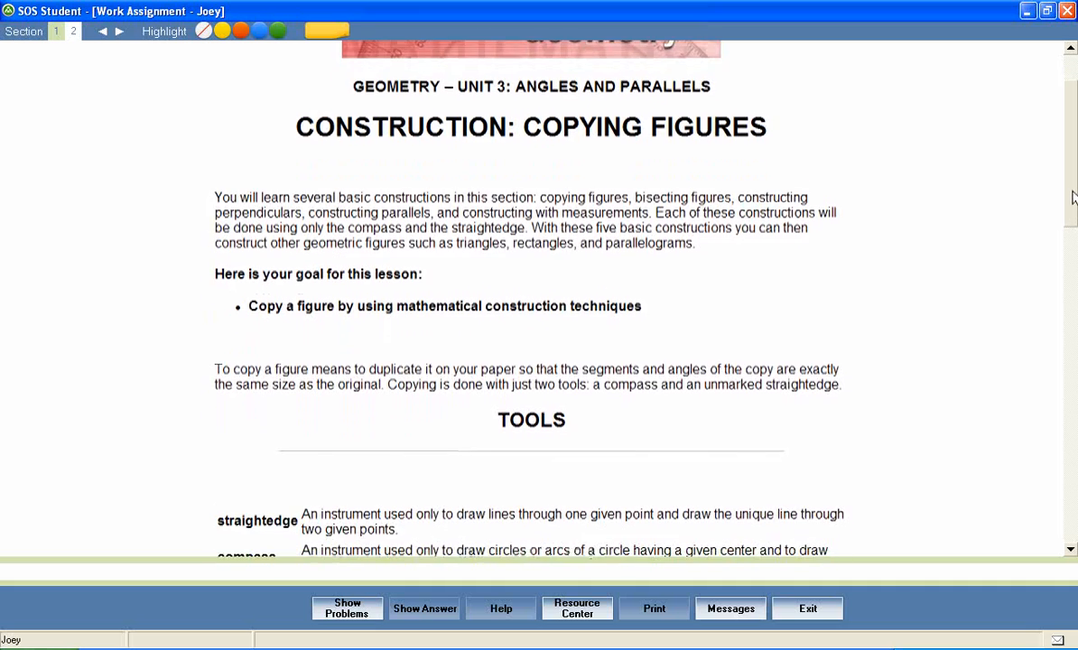
scroll(down, 3)
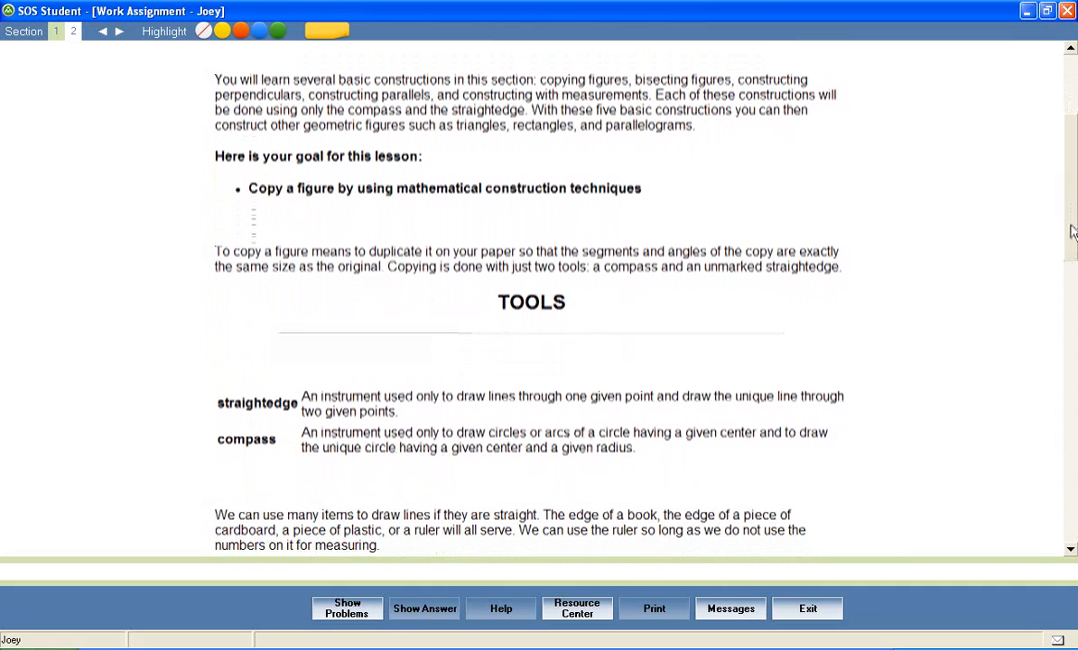
scroll(down, 3)
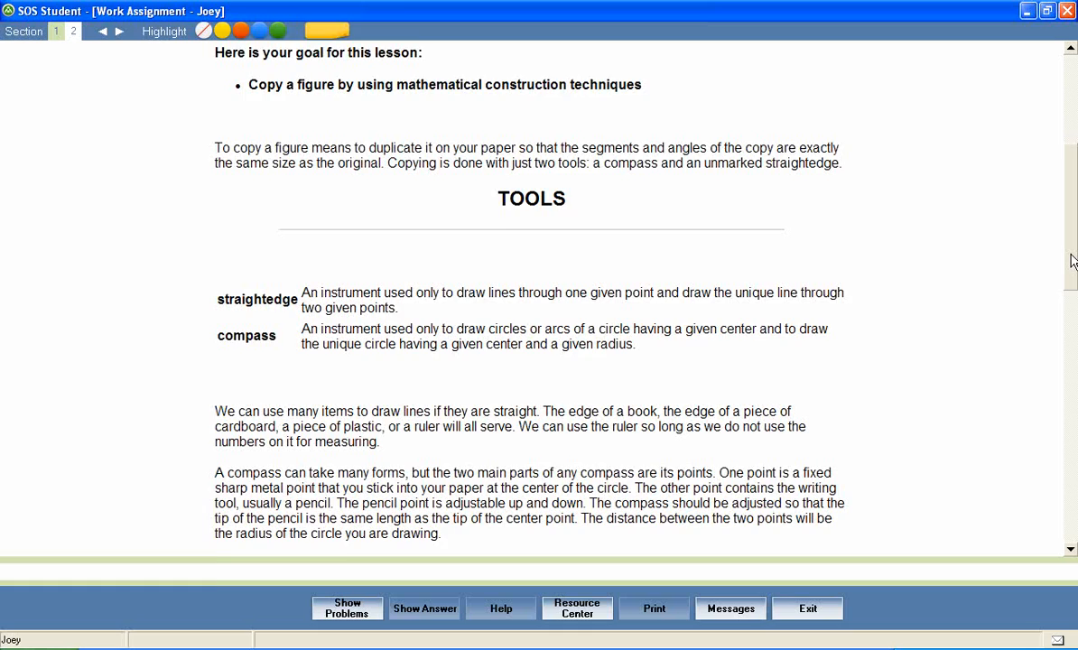
scroll(down, 3)
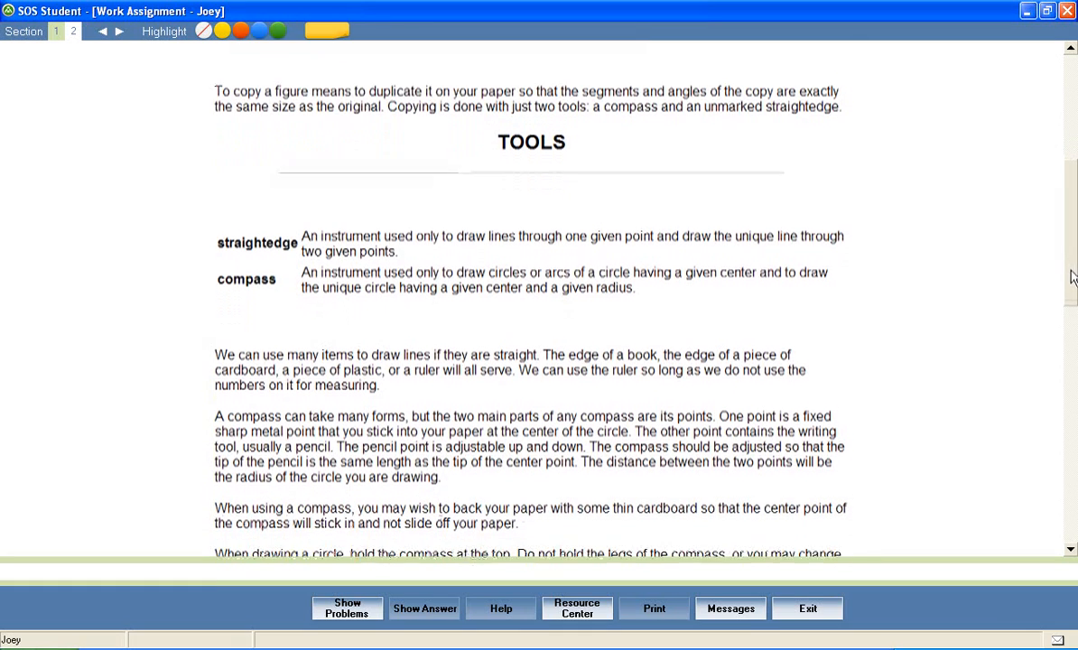
scroll(down, 3)
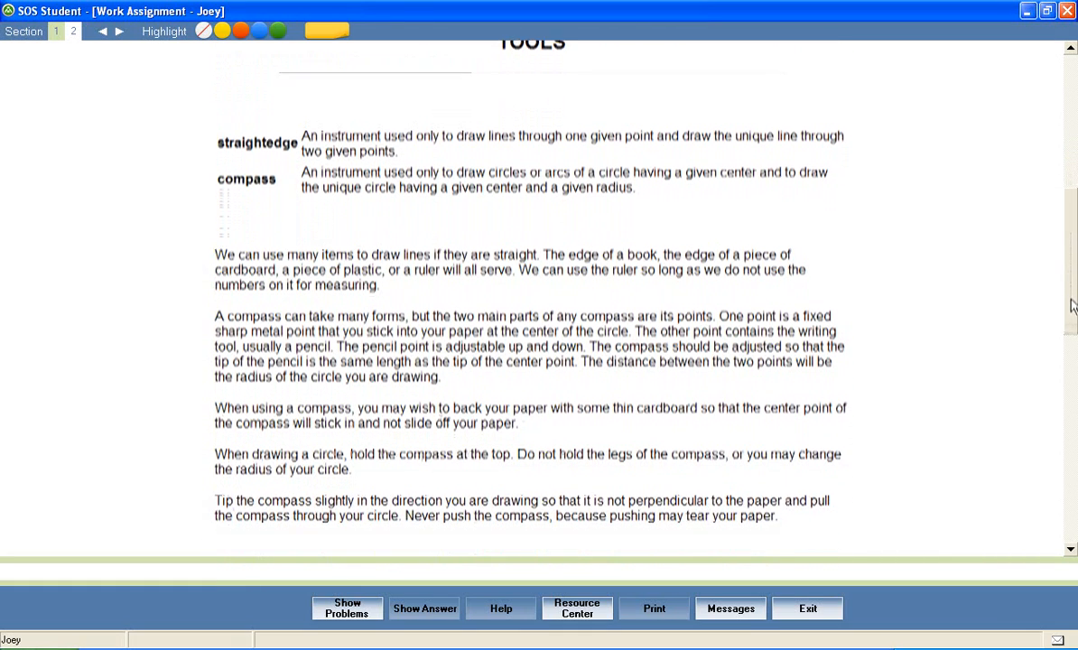
scroll(down, 3)
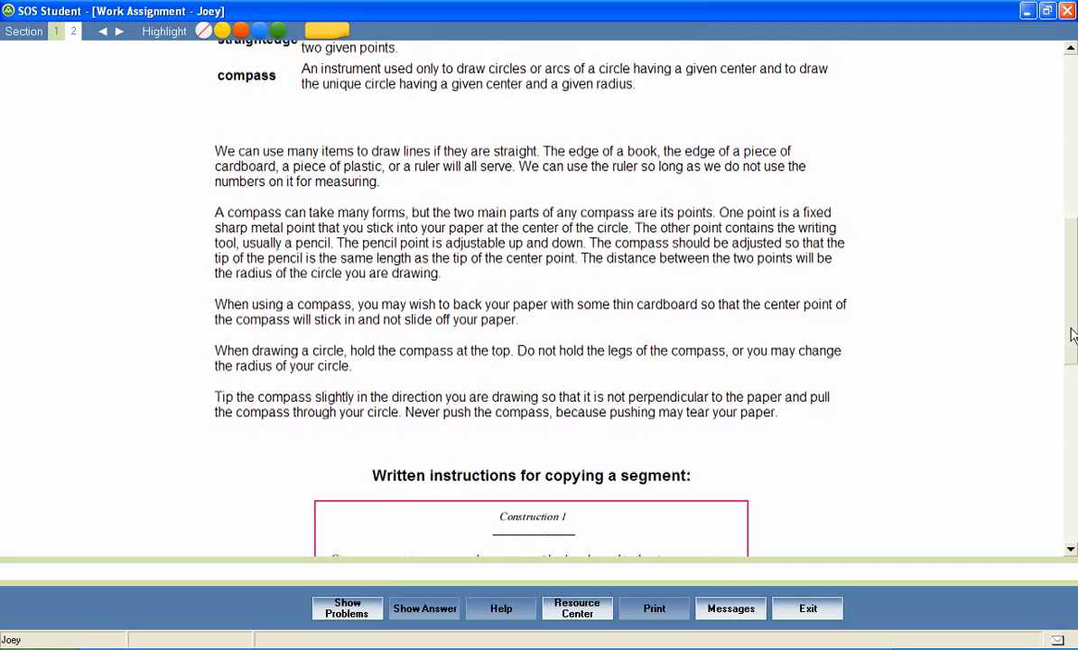
scroll(down, 3)
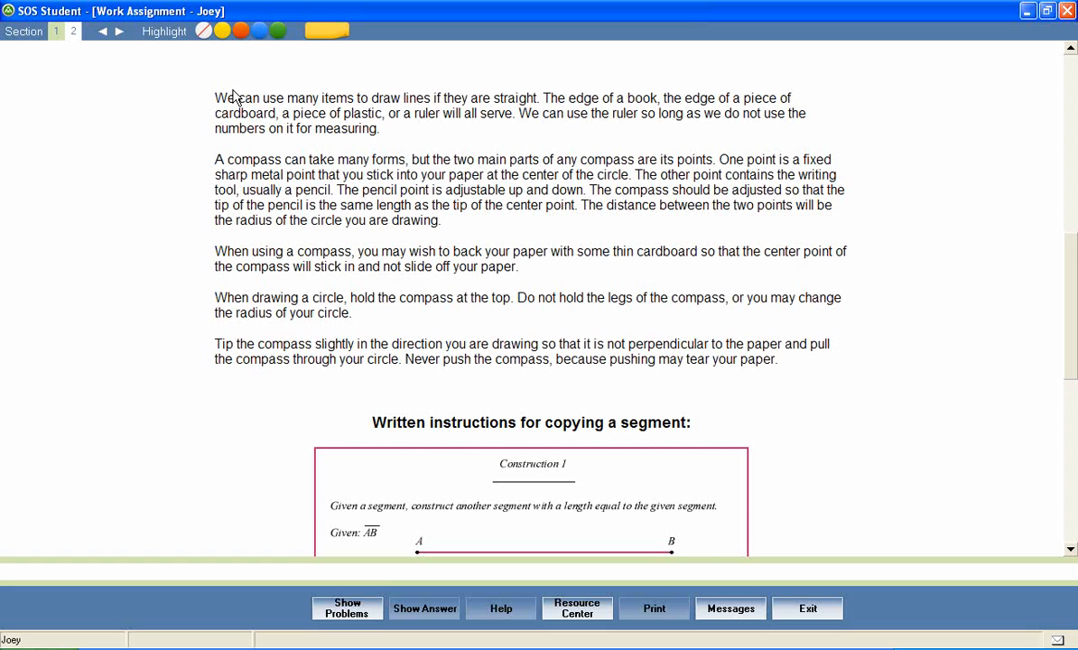
drag(215, 97, 322, 98)
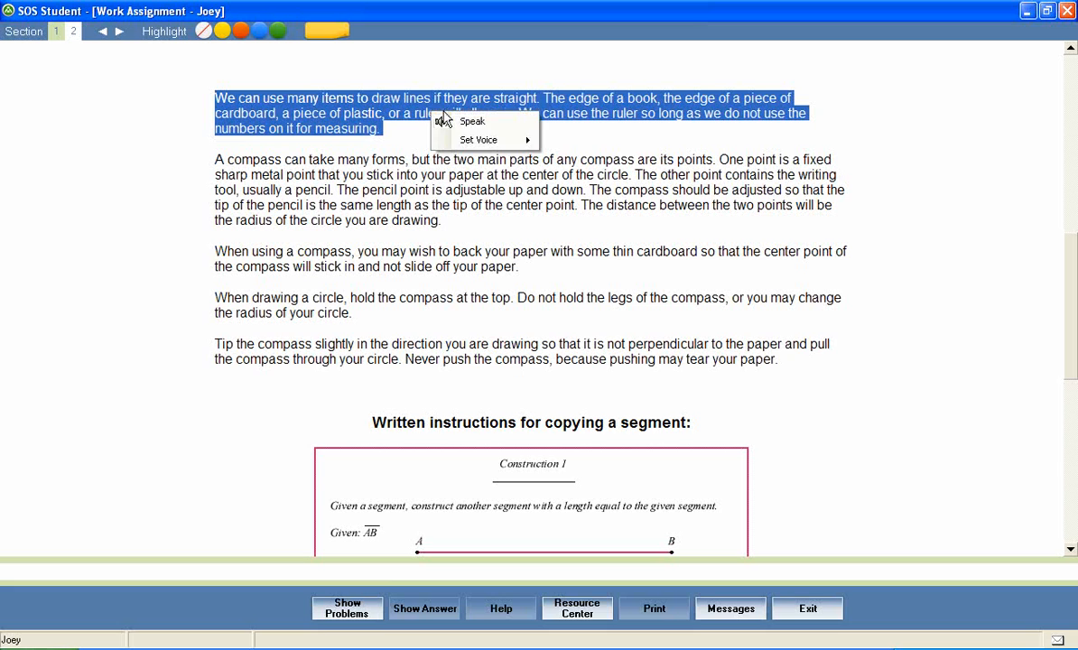
click(478, 140)
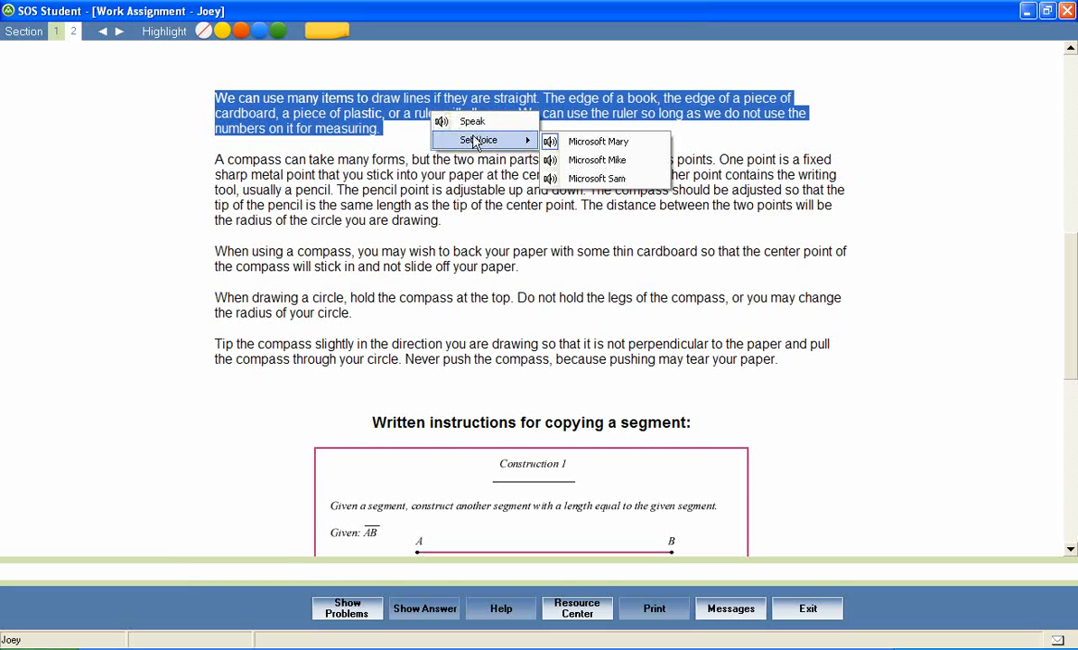
mouse_move(550, 122)
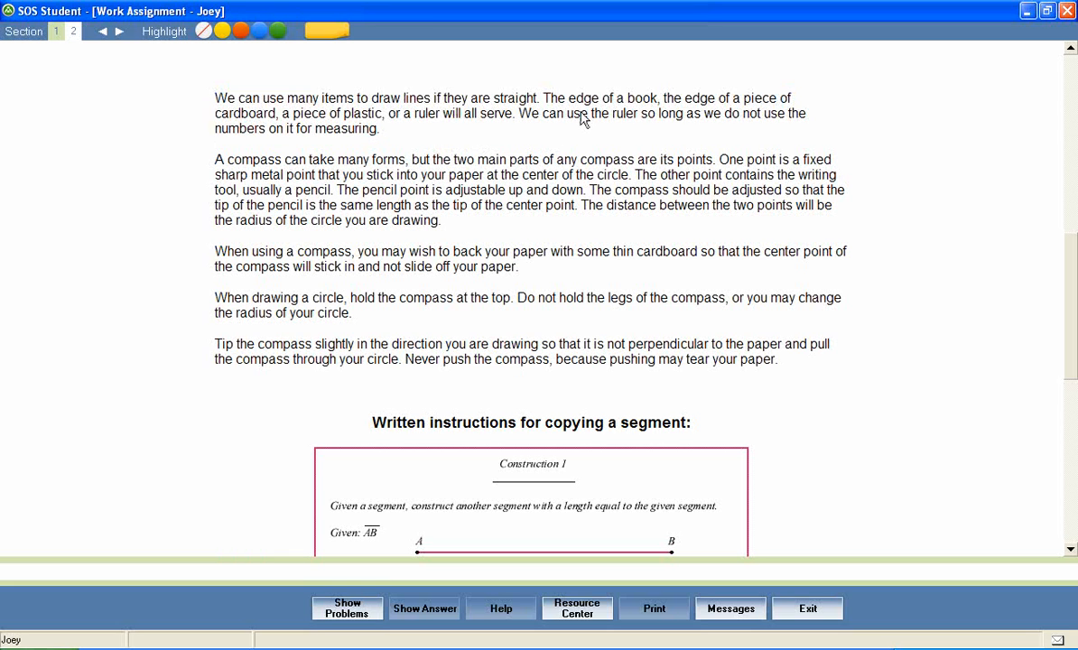
mouse_move(221, 158)
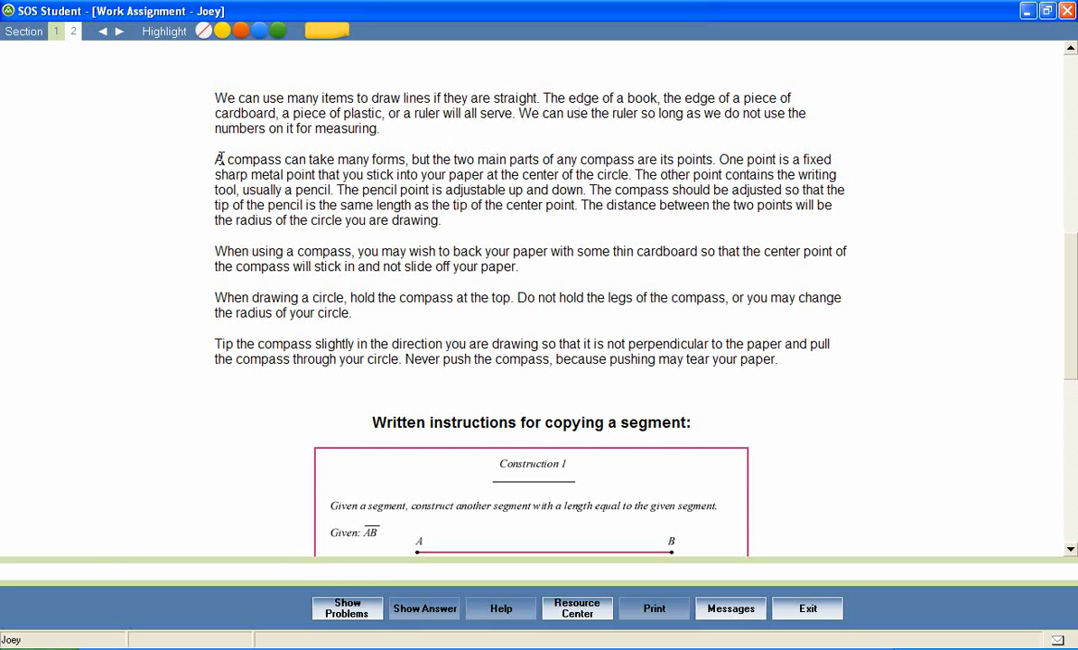
Step: Highlight the compass's-two-parts sentence blue and the cardboard-backing 'When using a compass' paragraph green
drag(215, 159, 540, 158)
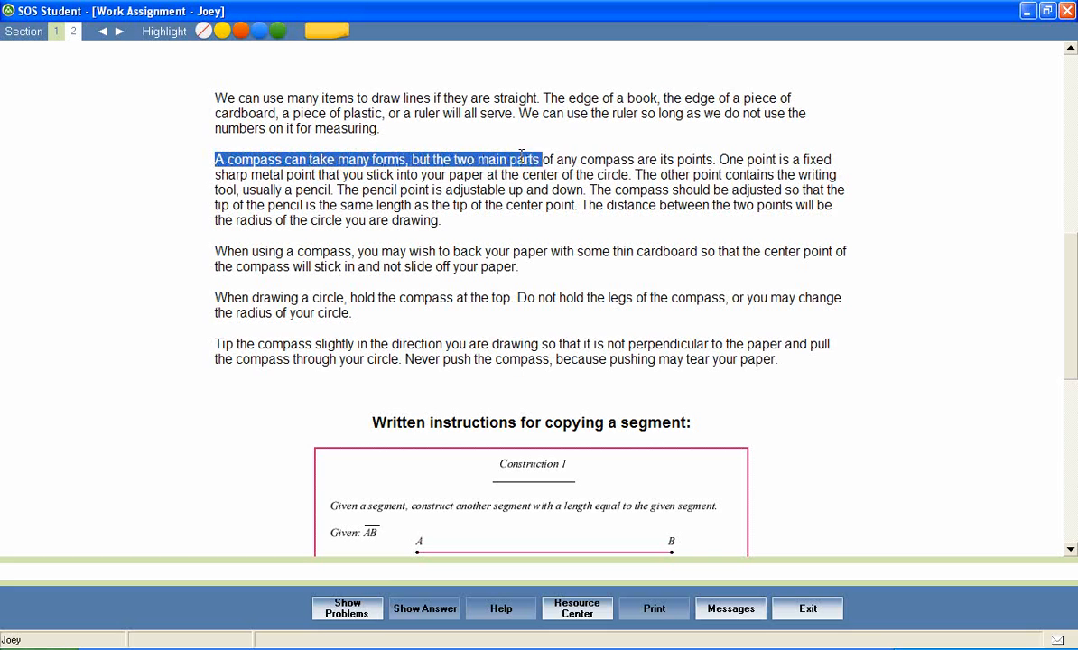
drag(542, 159, 718, 159)
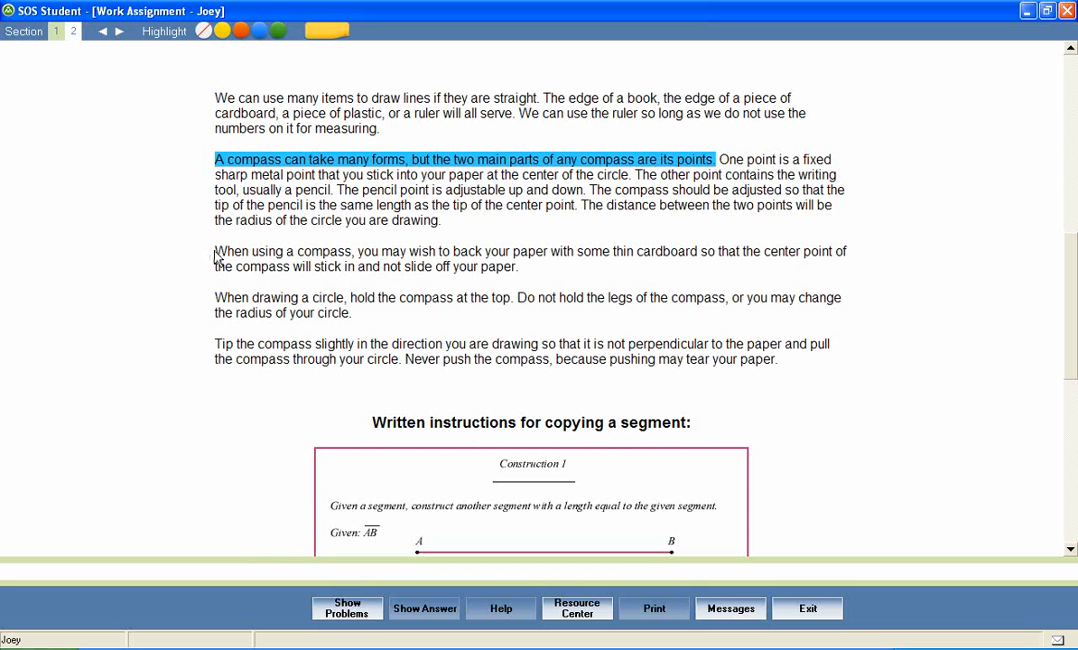
drag(214, 251, 511, 251)
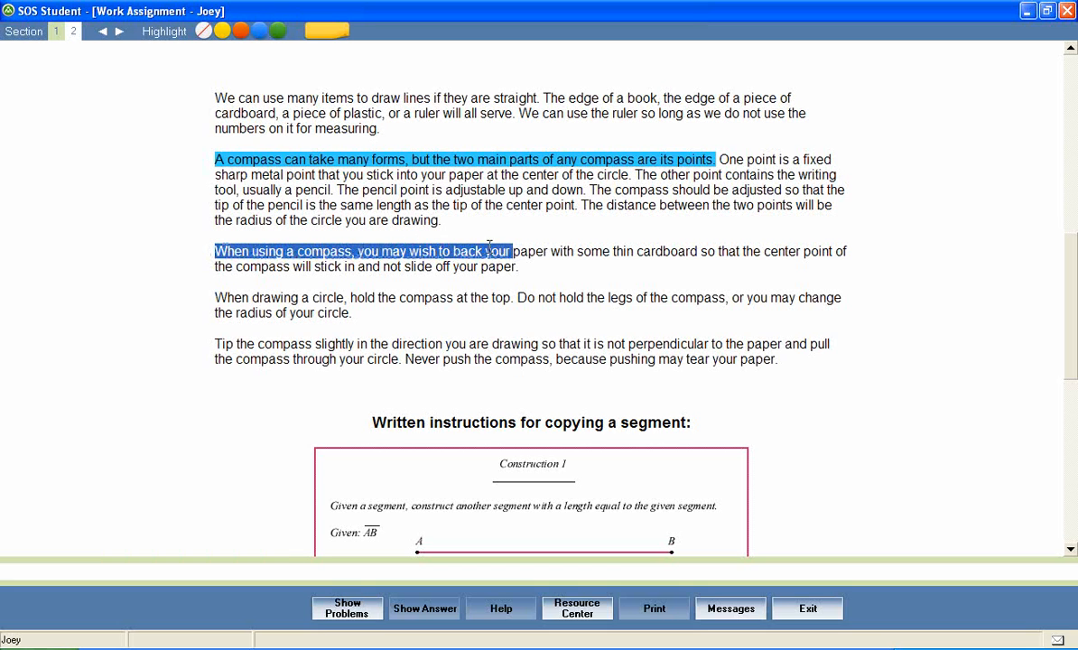
drag(484, 251, 518, 266)
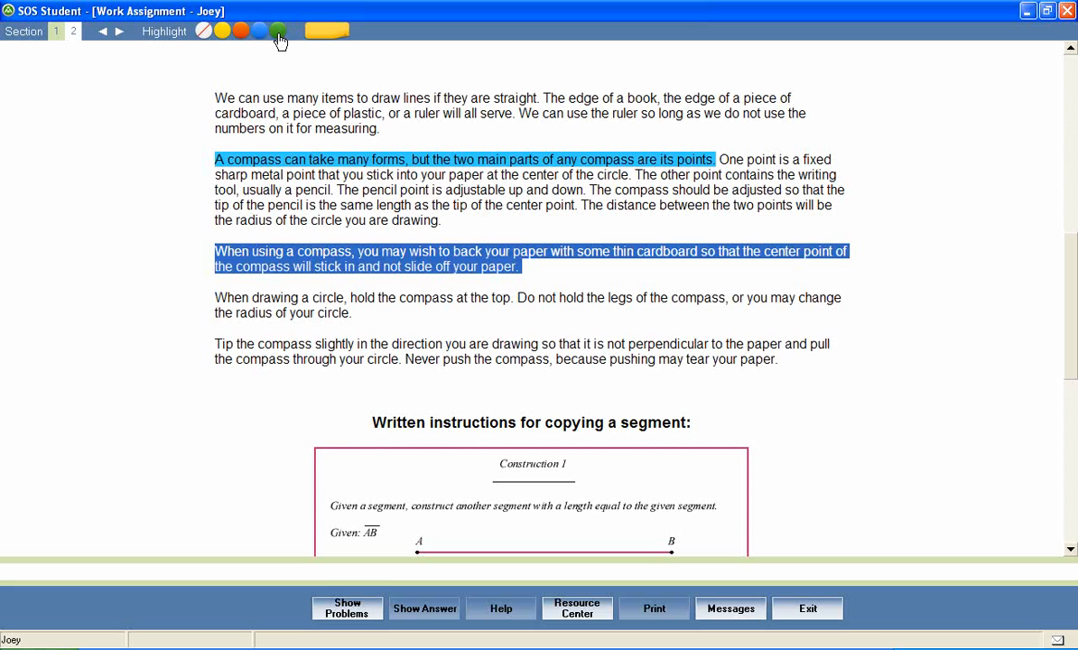
click(277, 31)
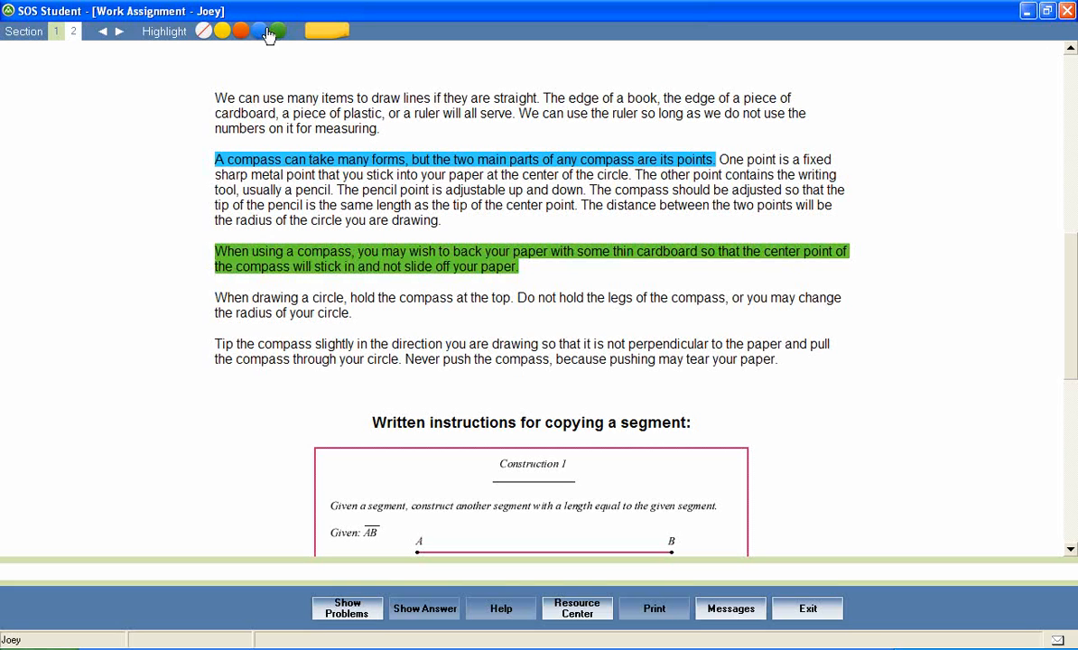
mouse_move(627, 288)
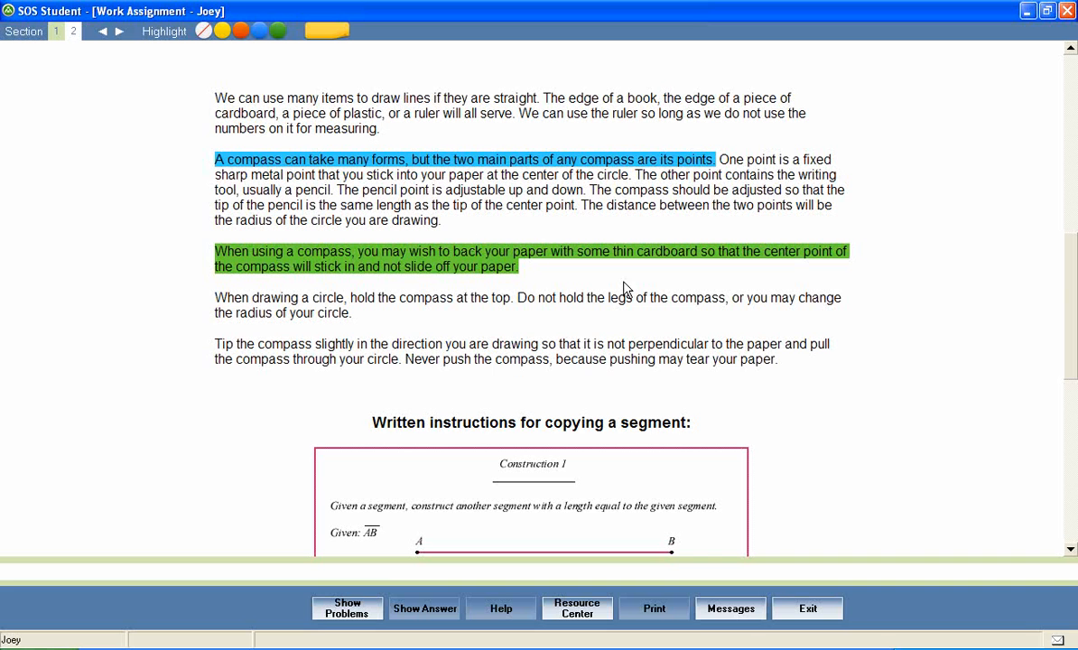
mouse_move(1070, 283)
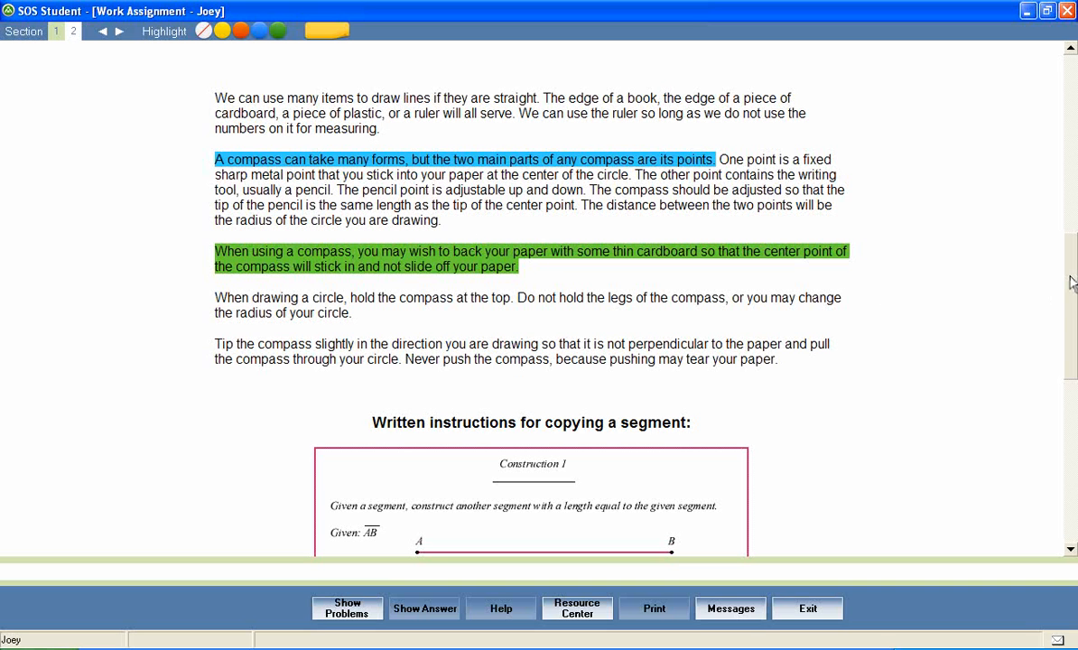
Step: Scroll past Construction 1 and start the copying-a-segment video player
scroll(down, 3)
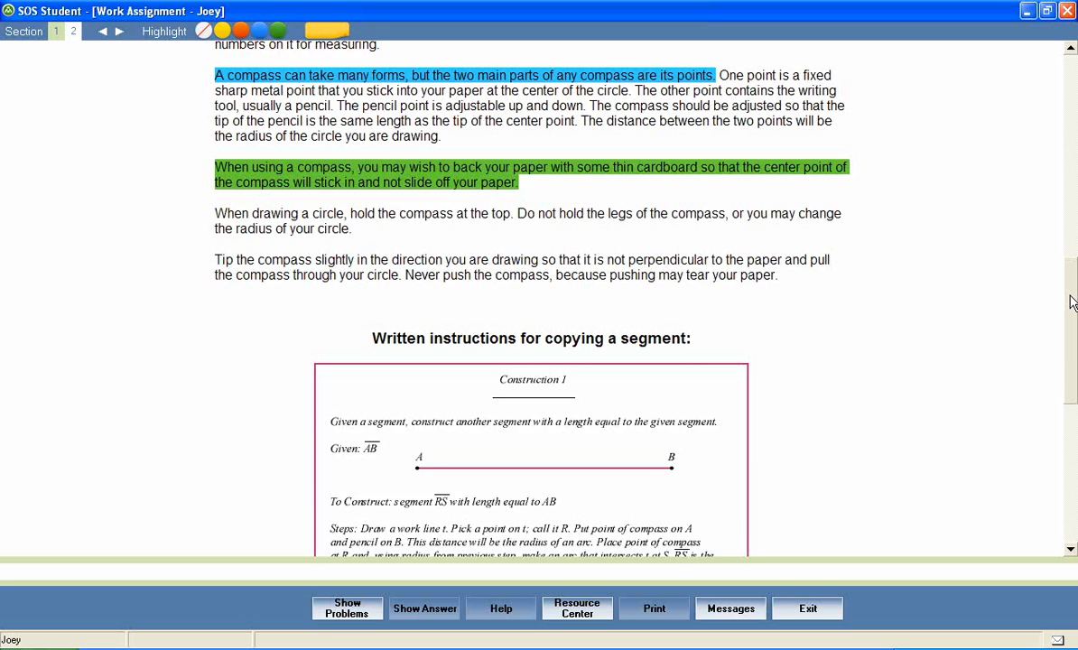
scroll(down, 3)
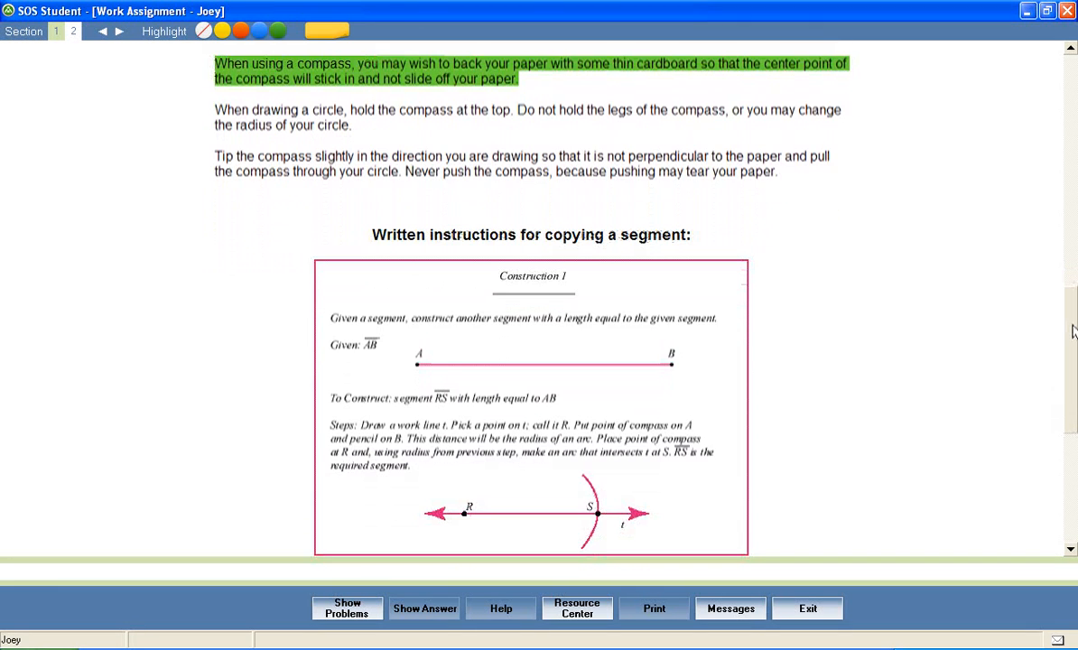
scroll(down, 3)
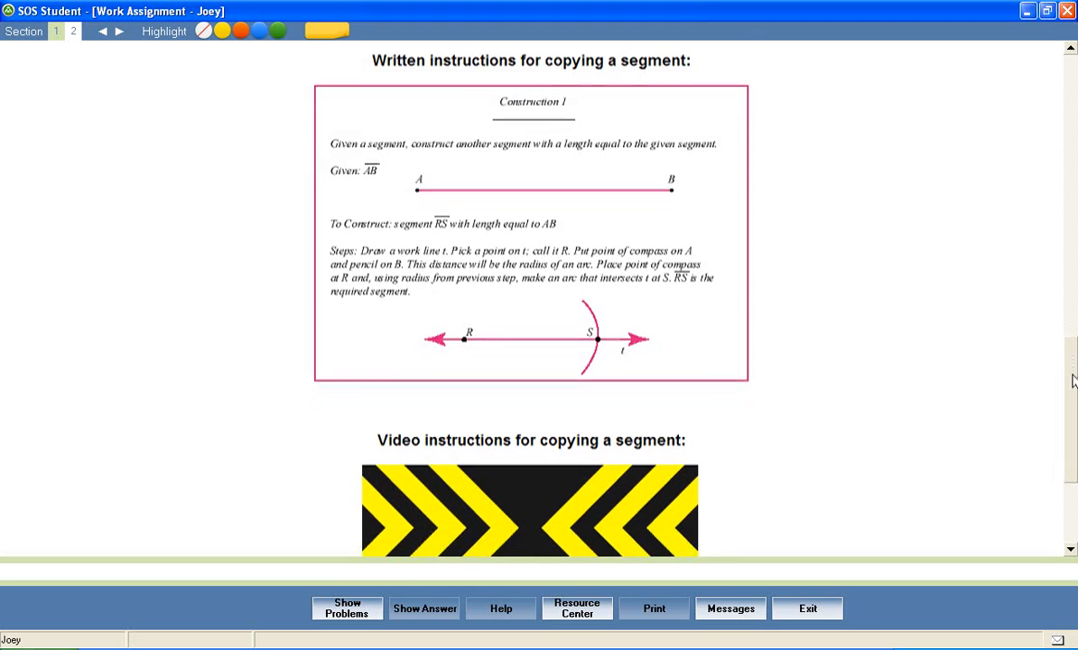
scroll(down, 3)
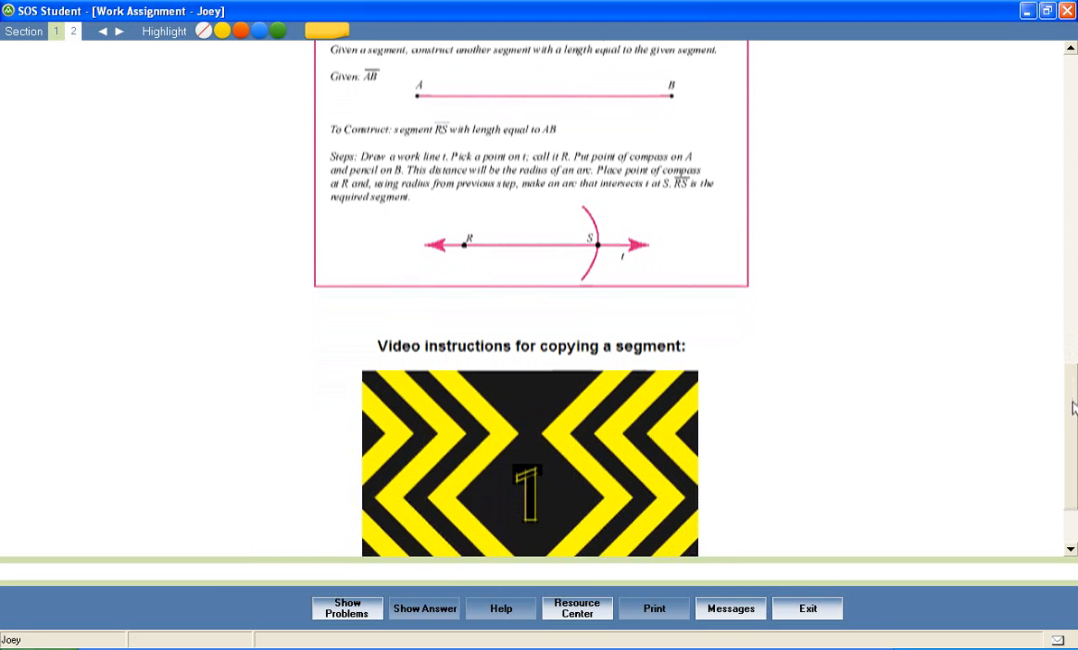
scroll(down, 3)
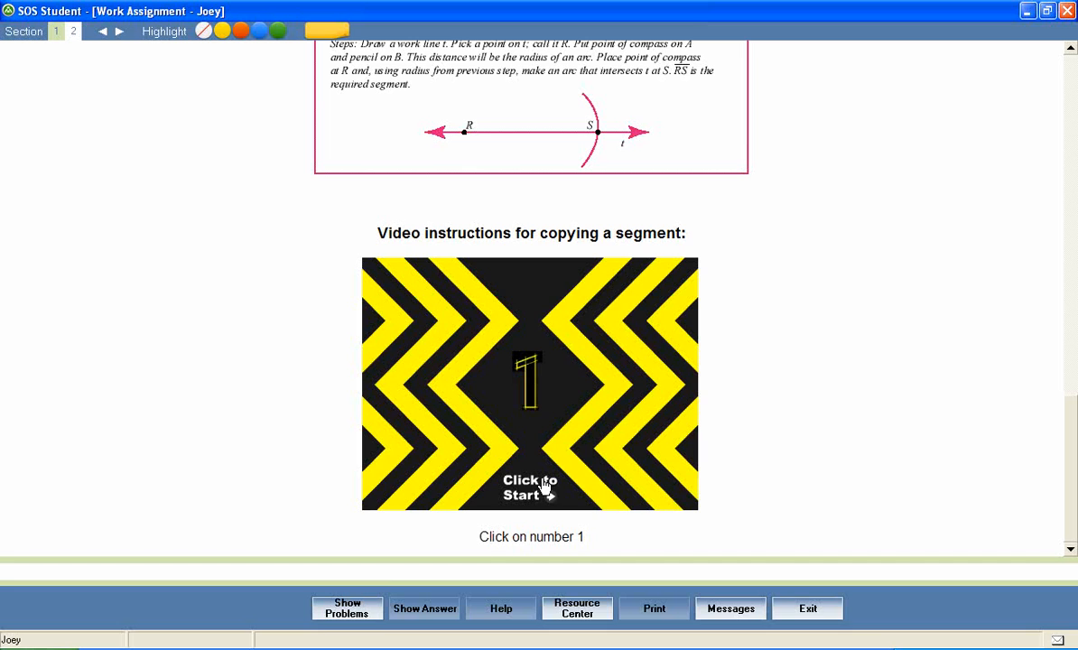
mouse_move(517, 222)
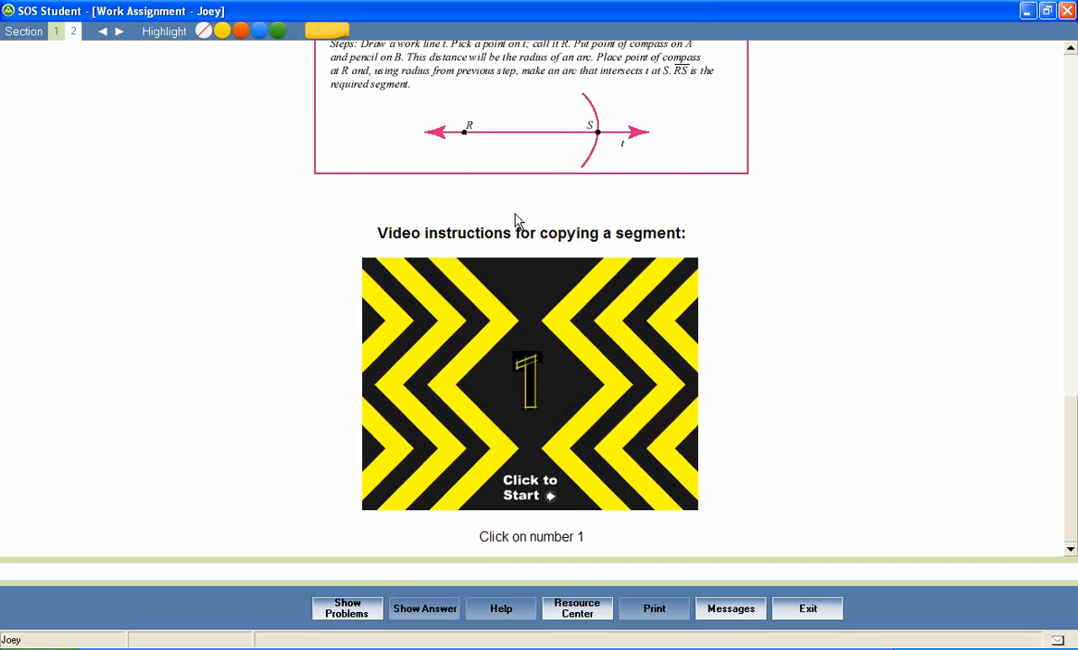
mouse_move(754, 512)
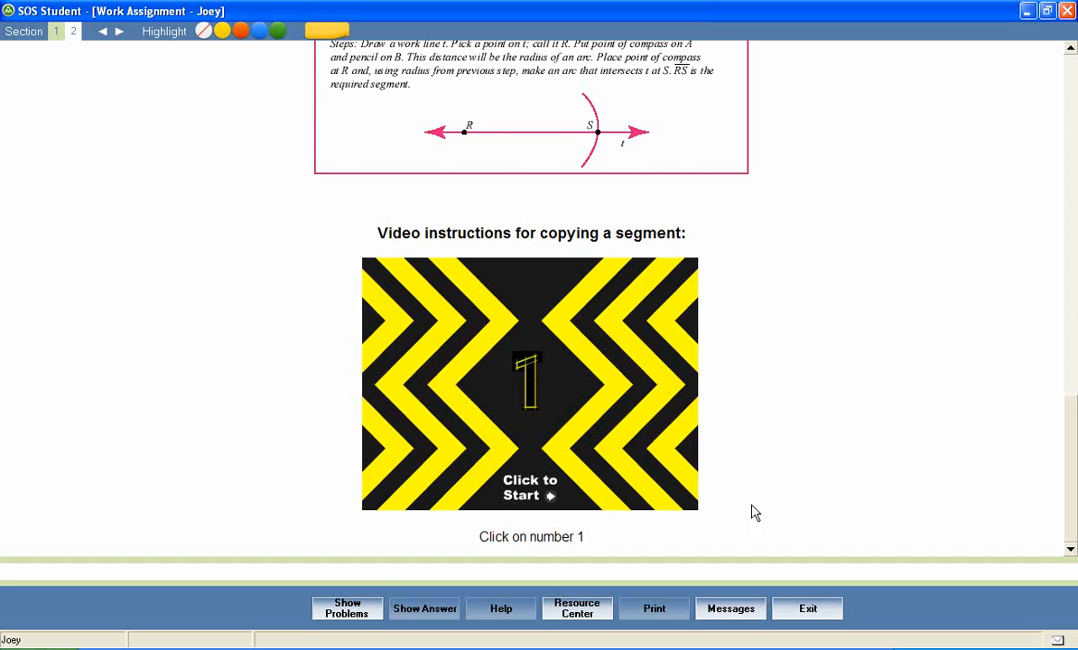
mouse_move(537, 488)
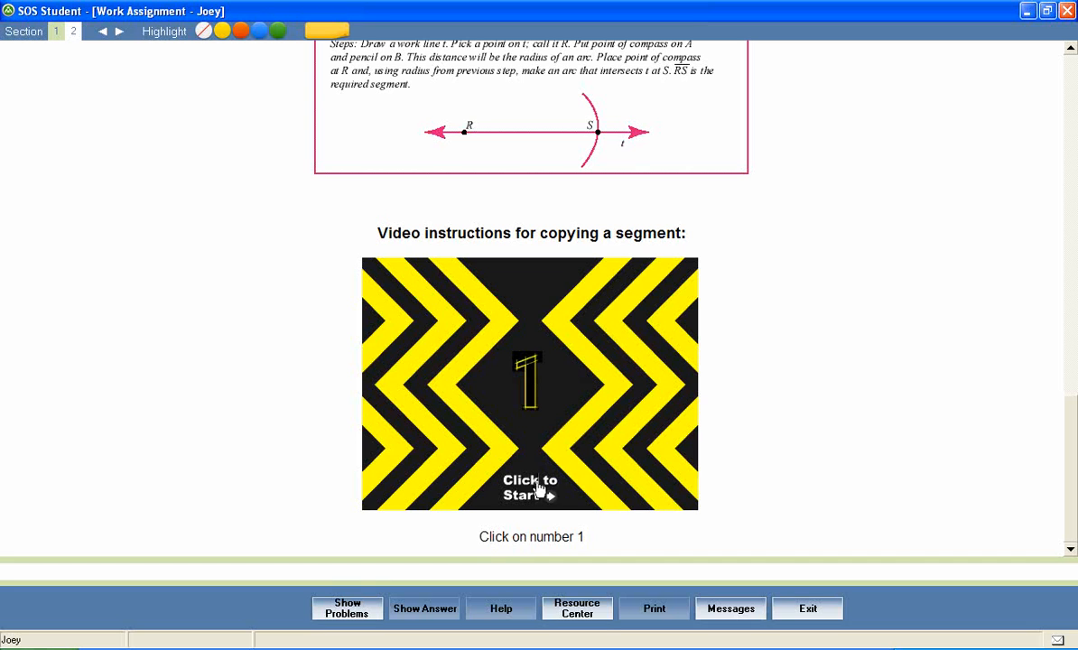
click(530, 487)
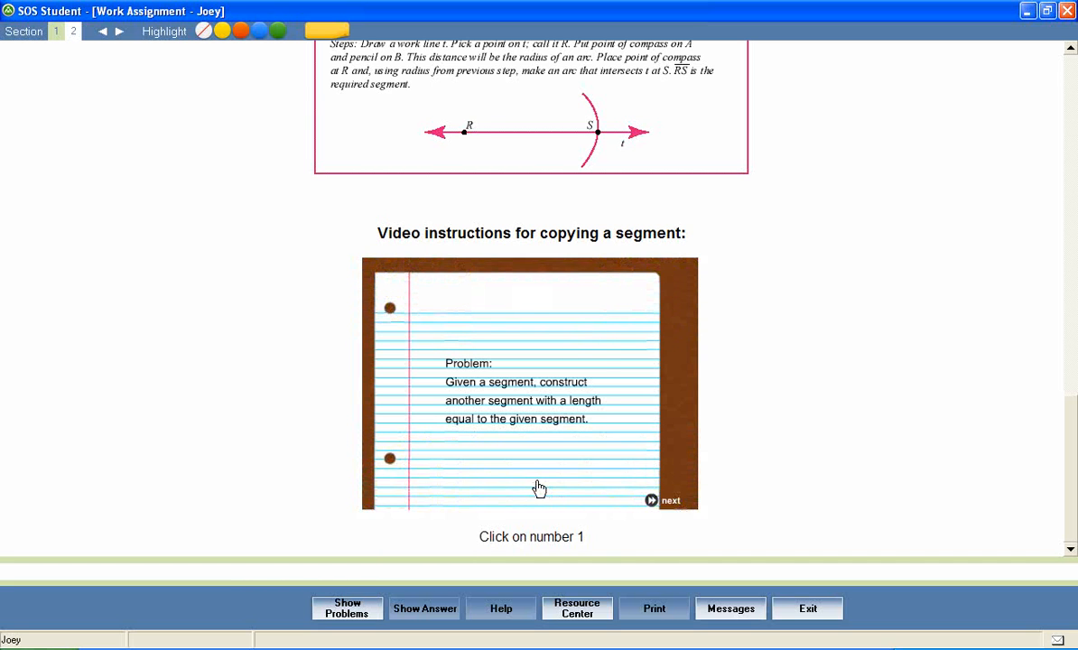
click(670, 500)
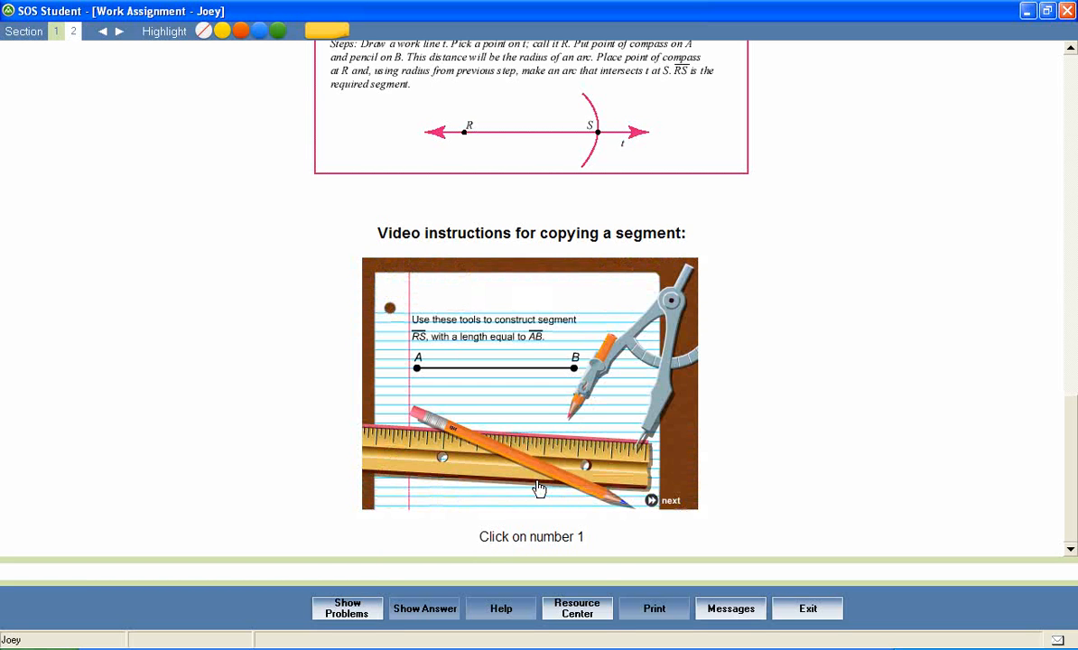
click(668, 500)
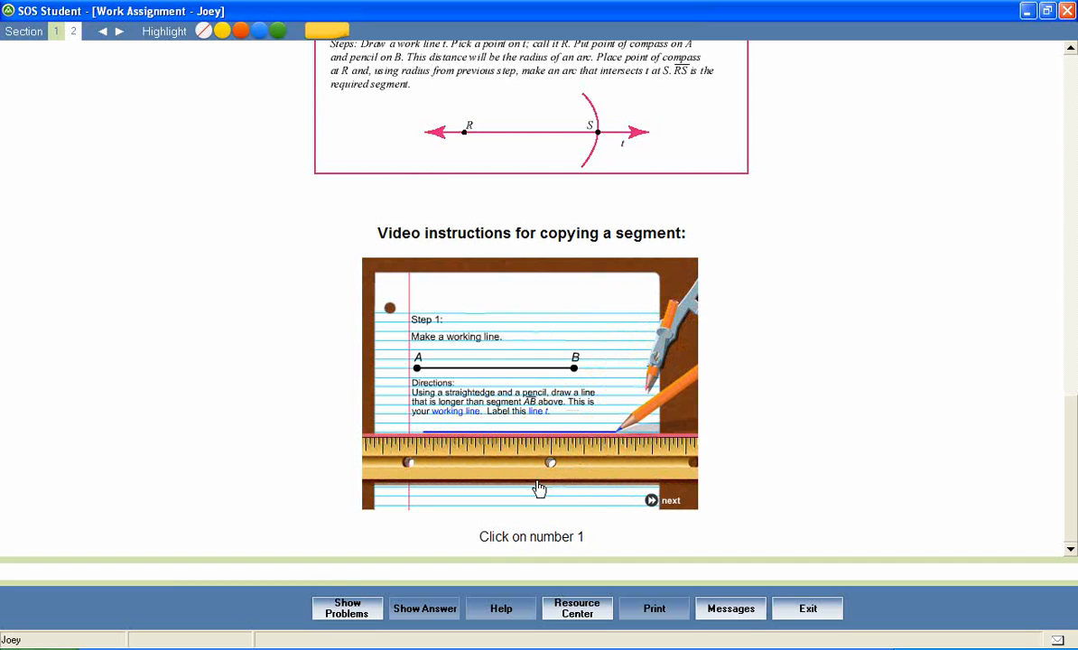
click(670, 500)
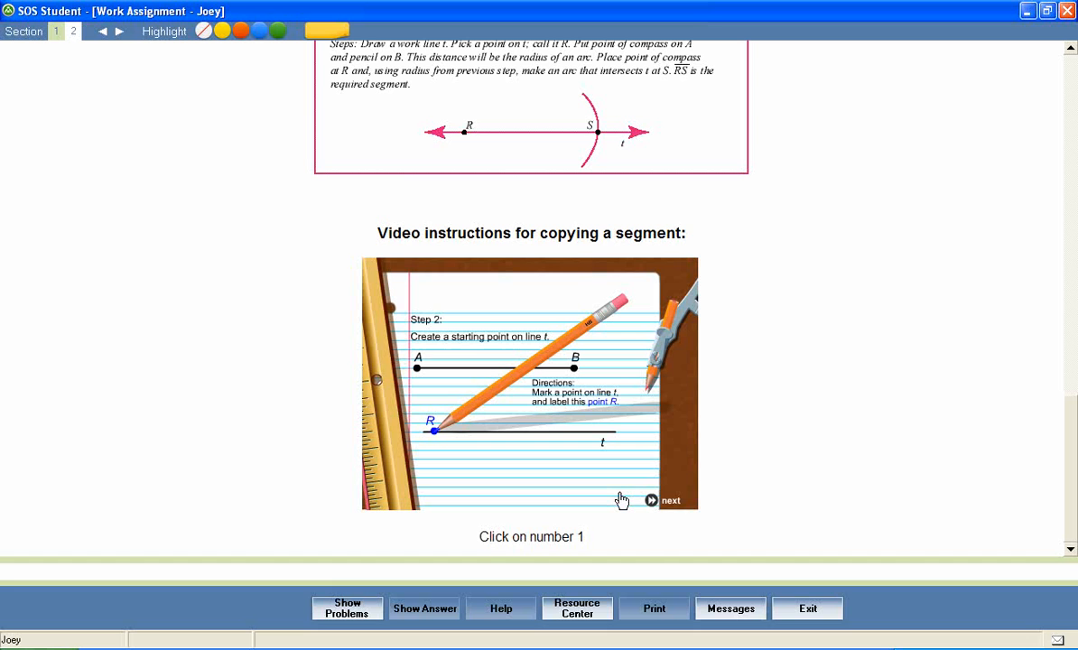
click(670, 500)
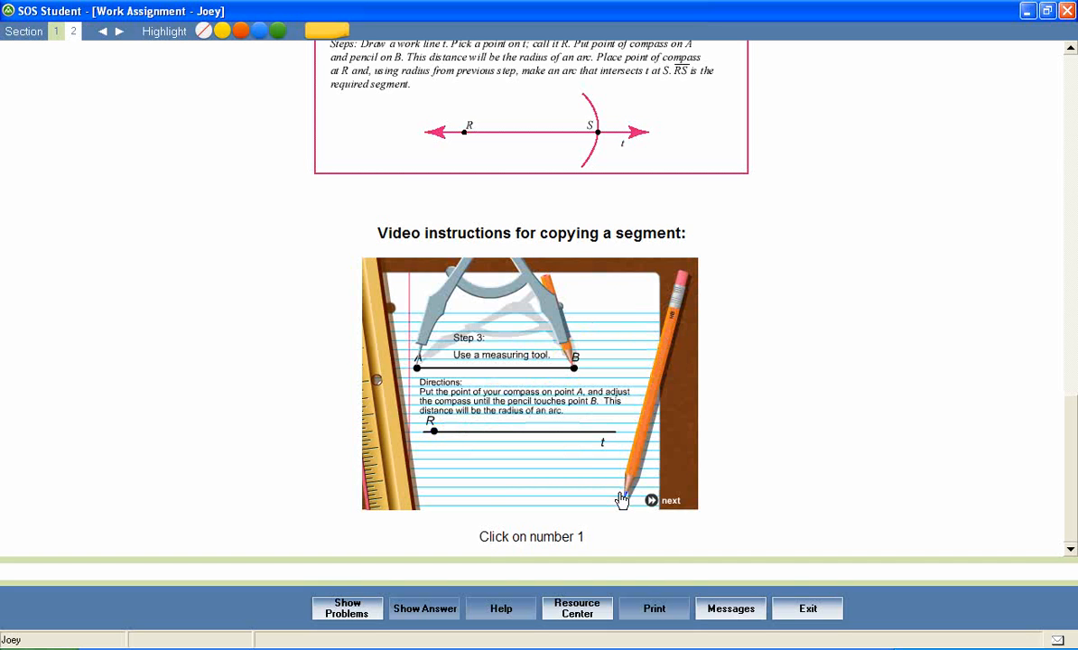
click(664, 500)
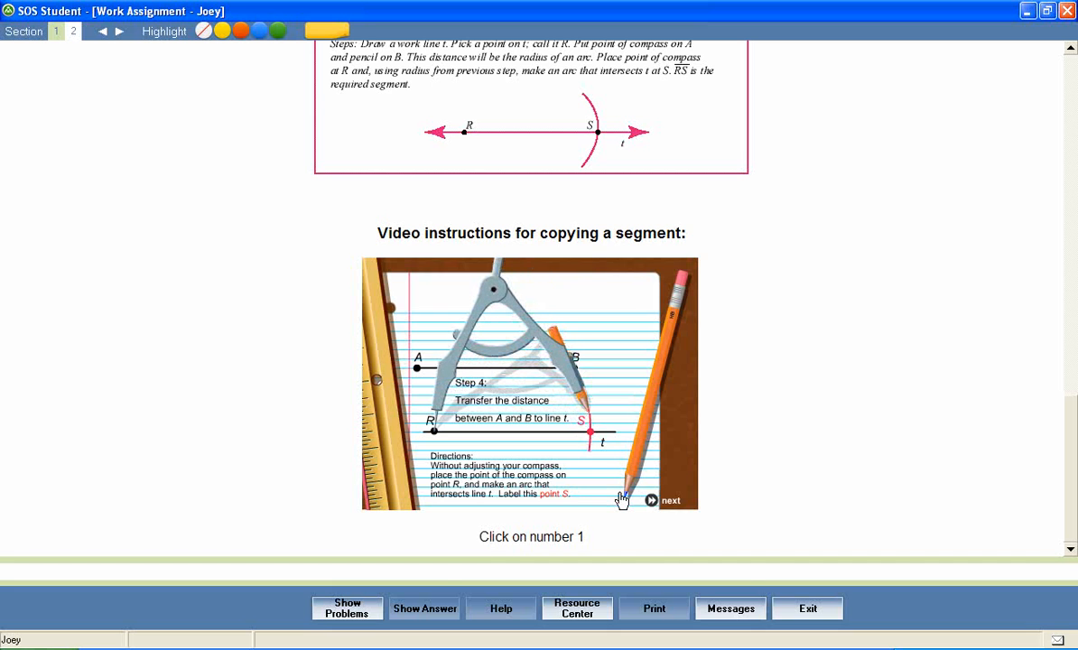
click(671, 500)
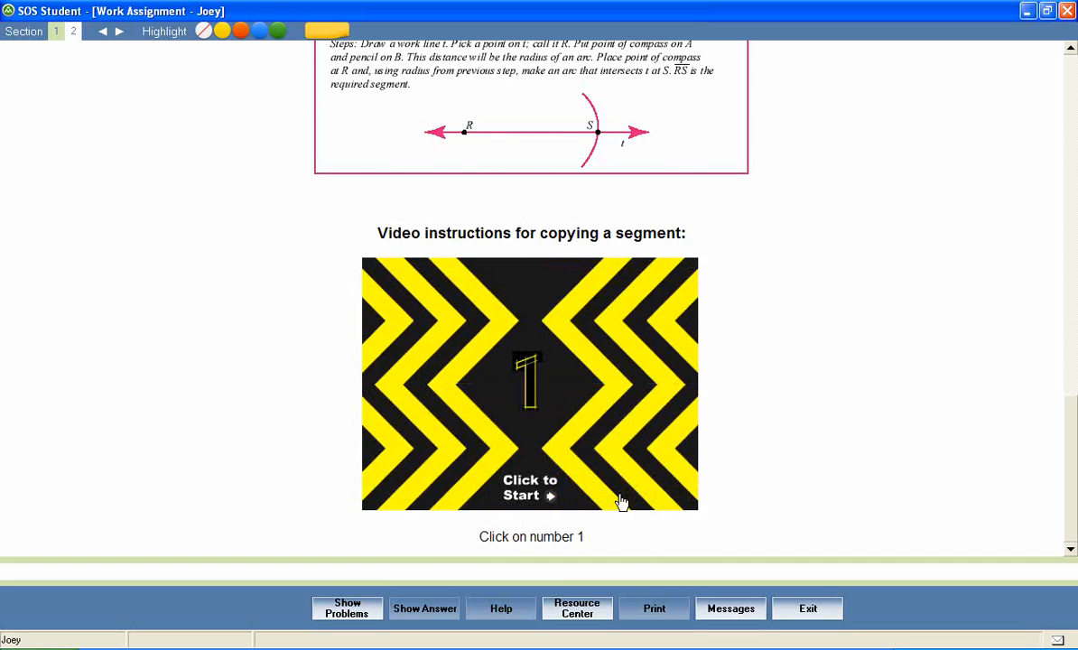
mouse_move(178, 177)
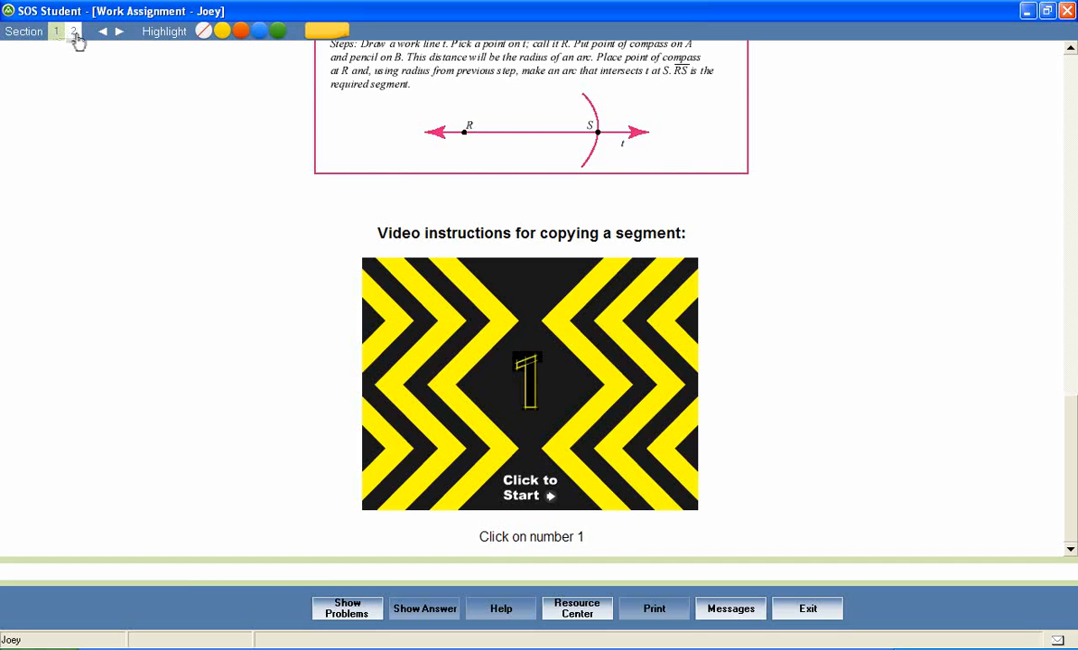
click(72, 31)
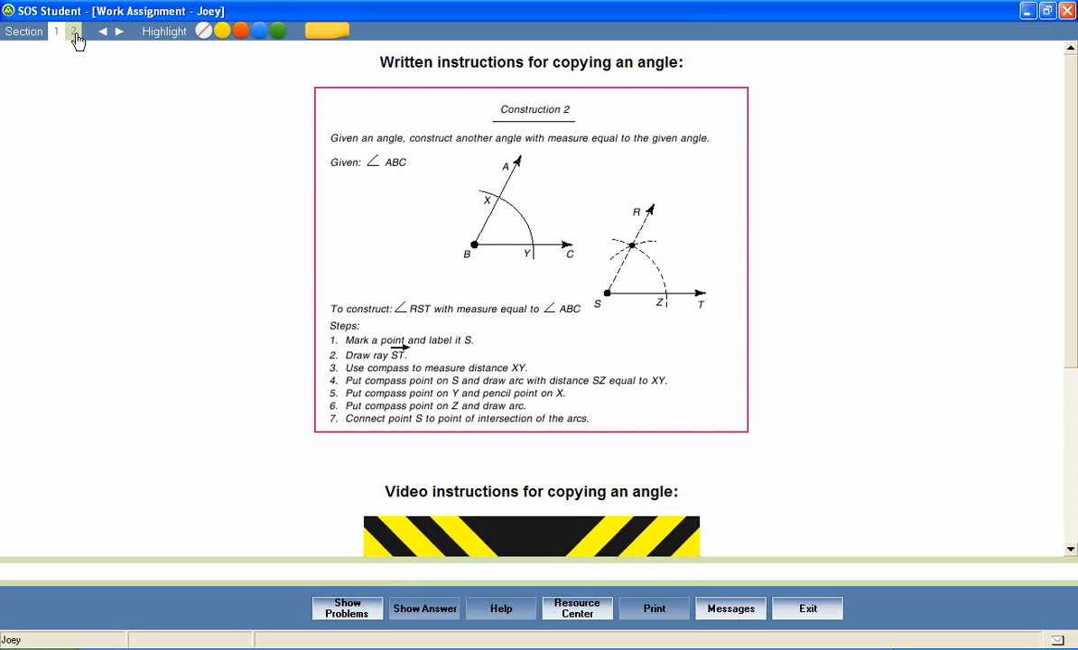
mouse_move(496, 210)
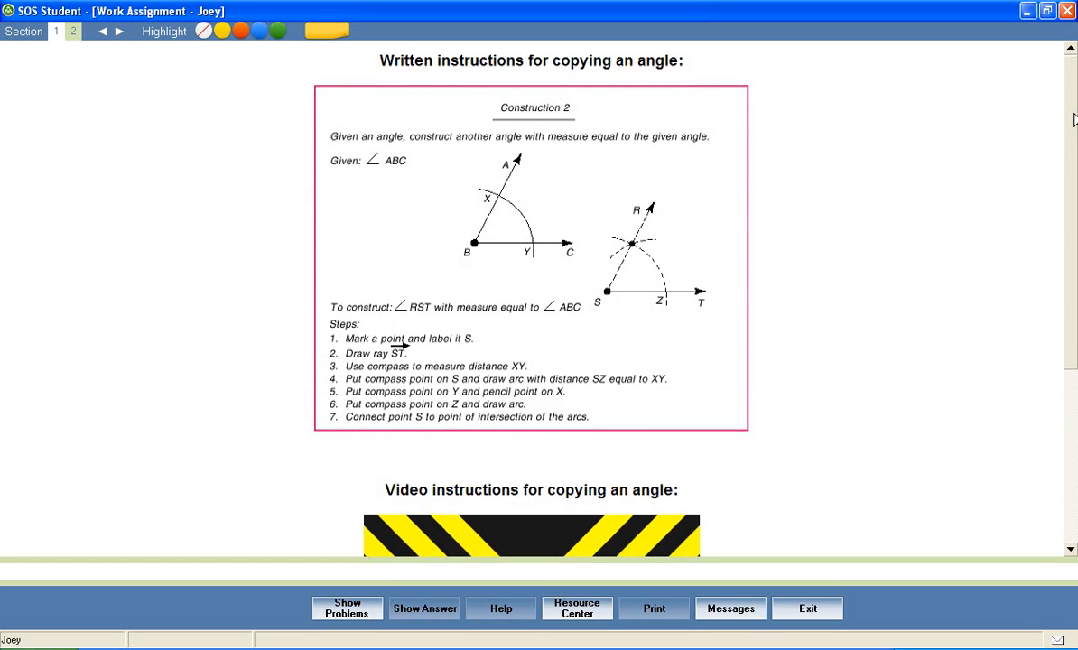
scroll(down, 3)
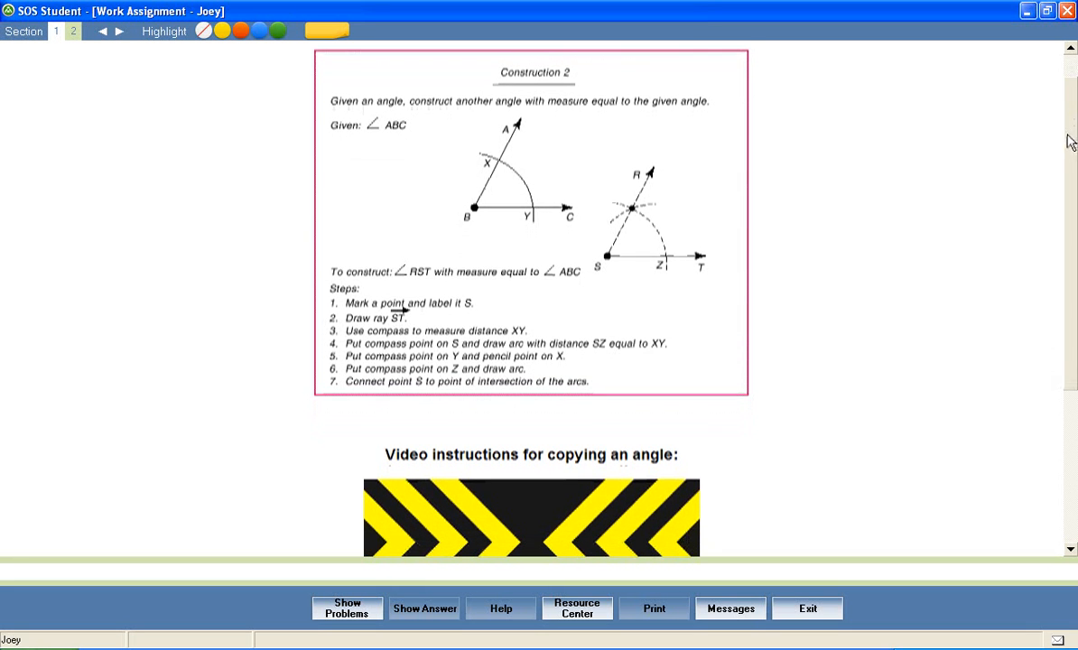
scroll(down, 3)
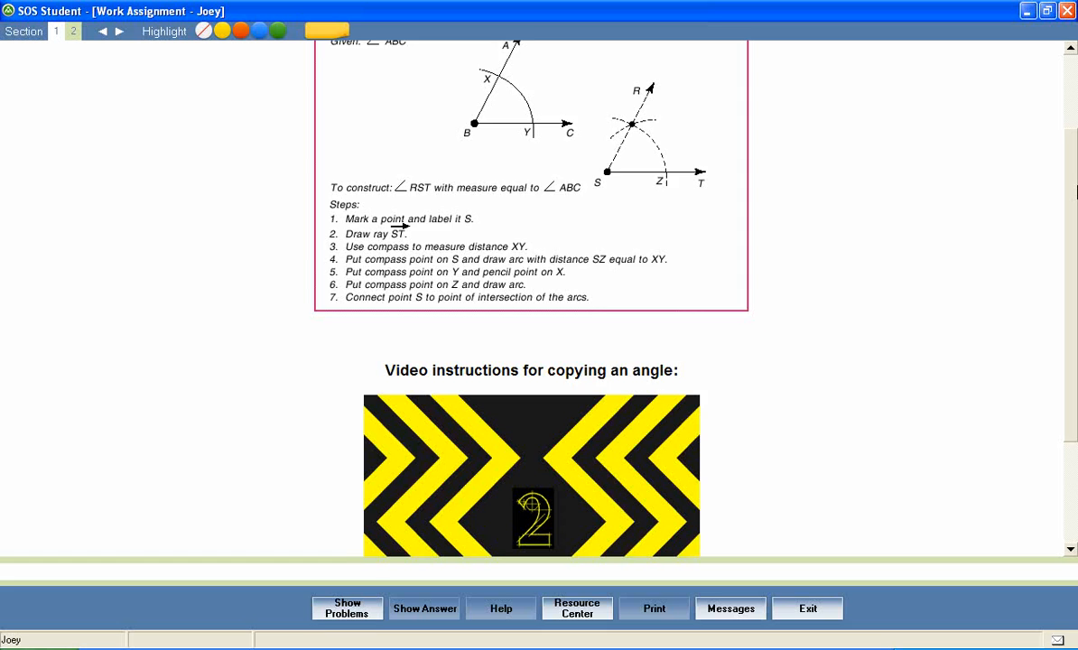
scroll(down, 3)
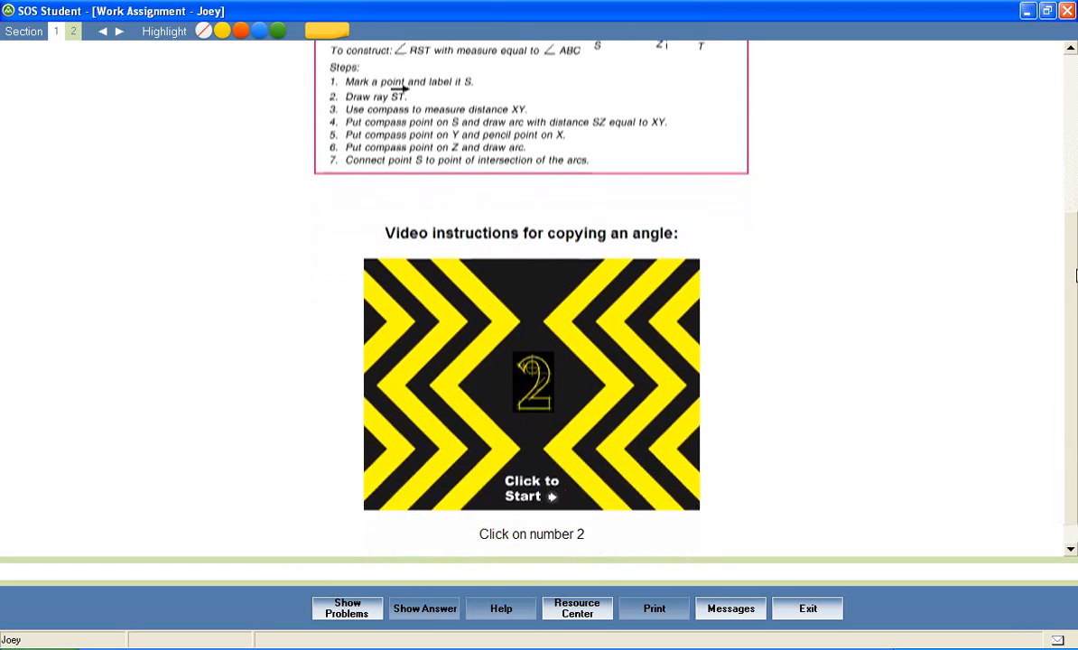
scroll(up, 3)
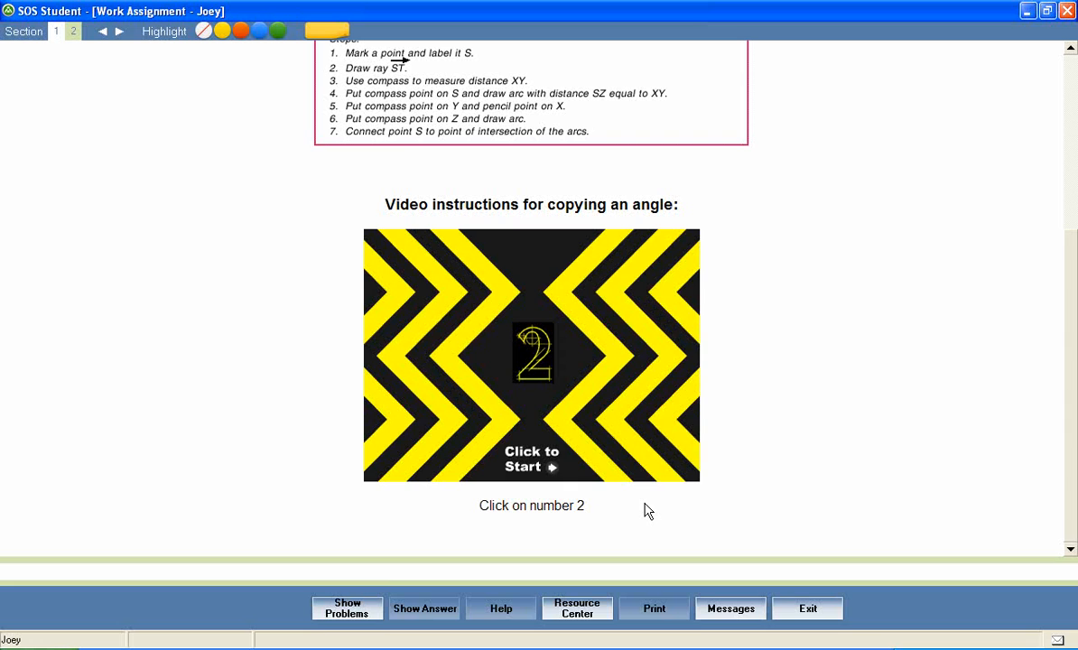
mouse_move(424, 614)
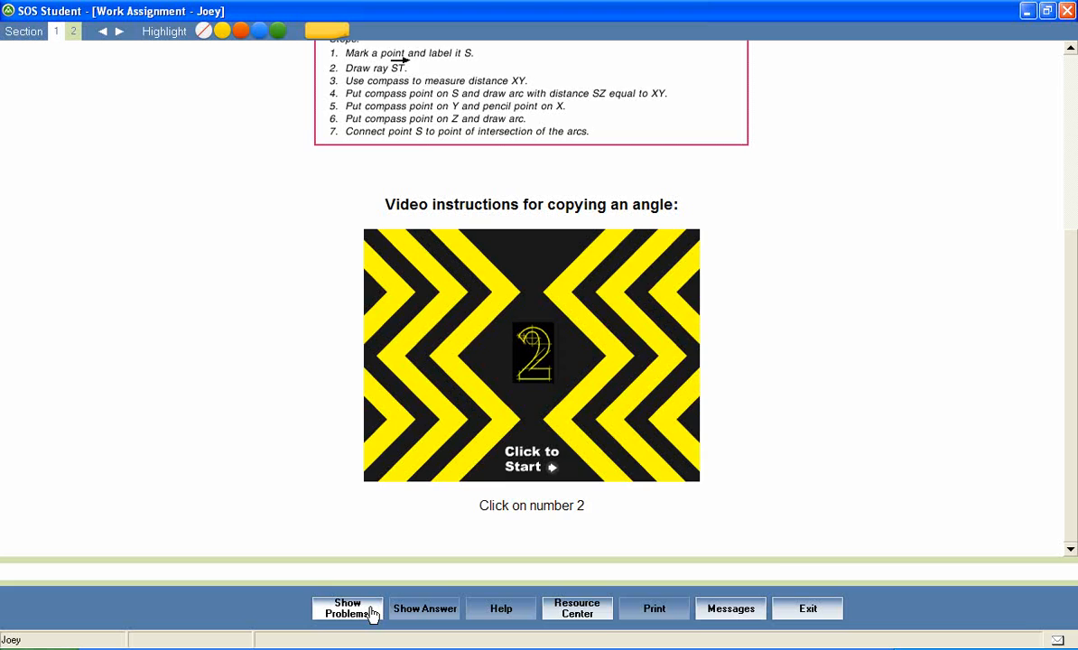
Step: Show the Section 2 problem pane and scroll through the assignment checklist
click(346, 607)
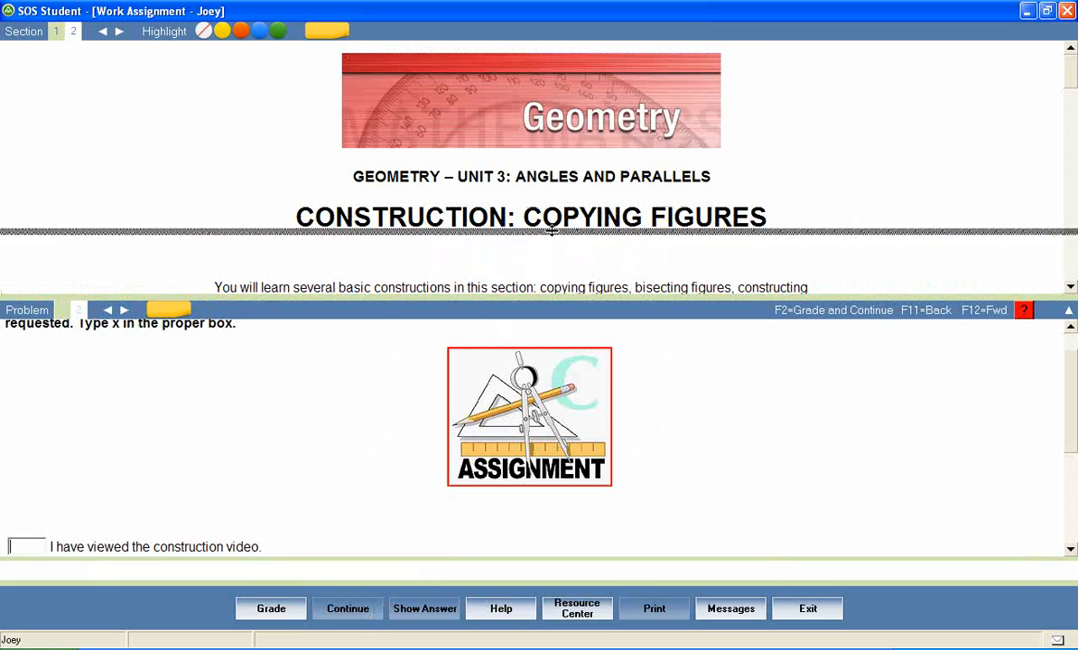
scroll(down, 3)
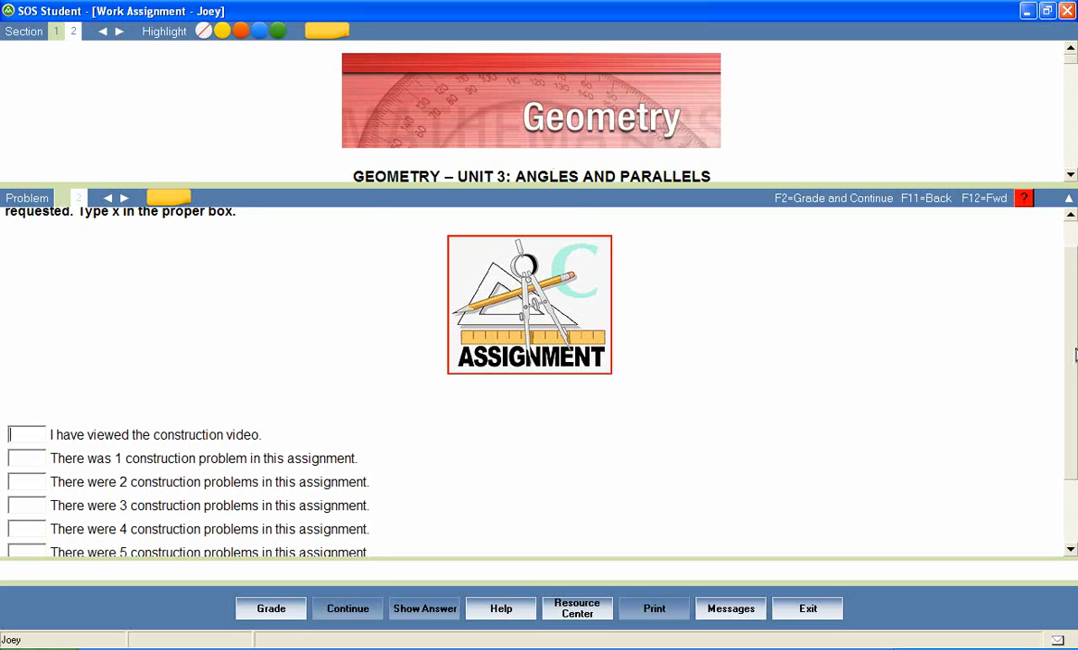
scroll(up, 3)
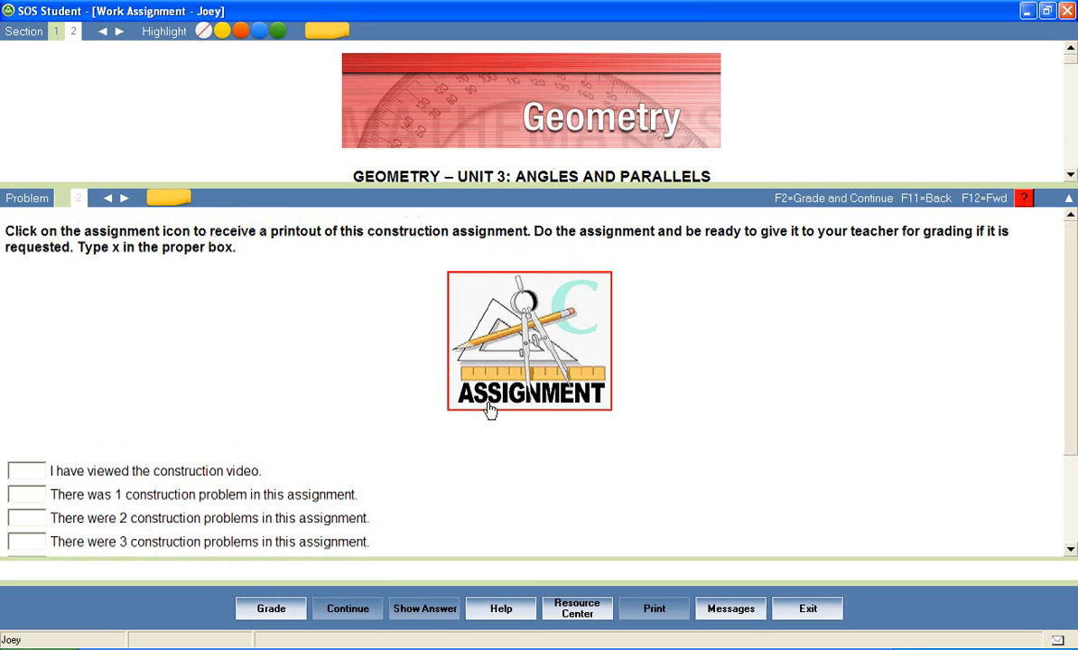
mouse_move(379, 254)
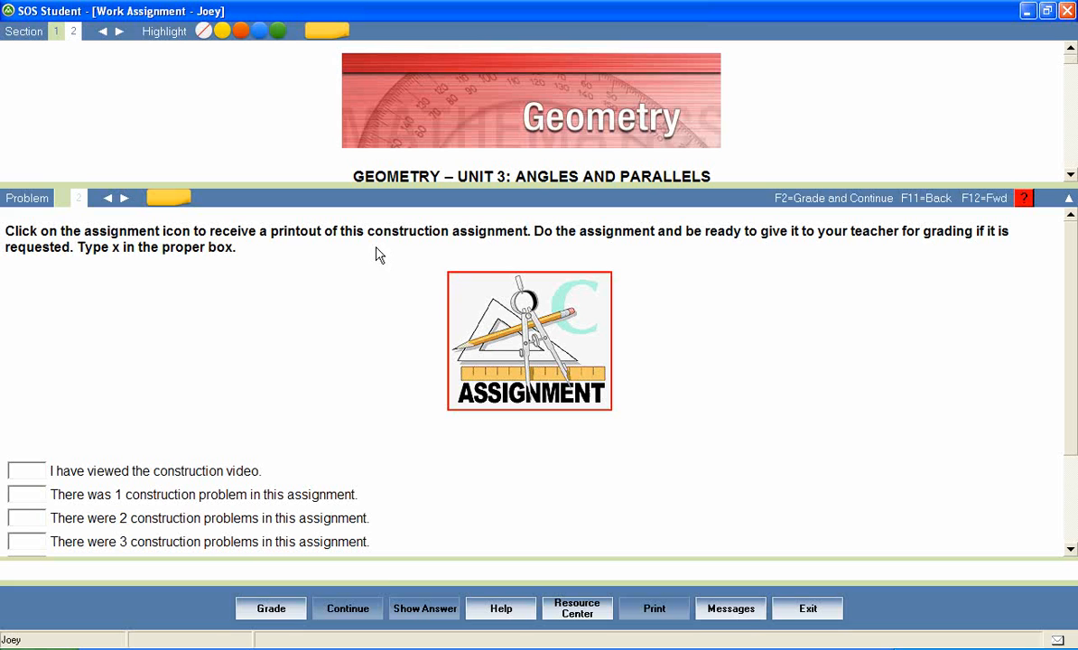
mouse_move(532, 253)
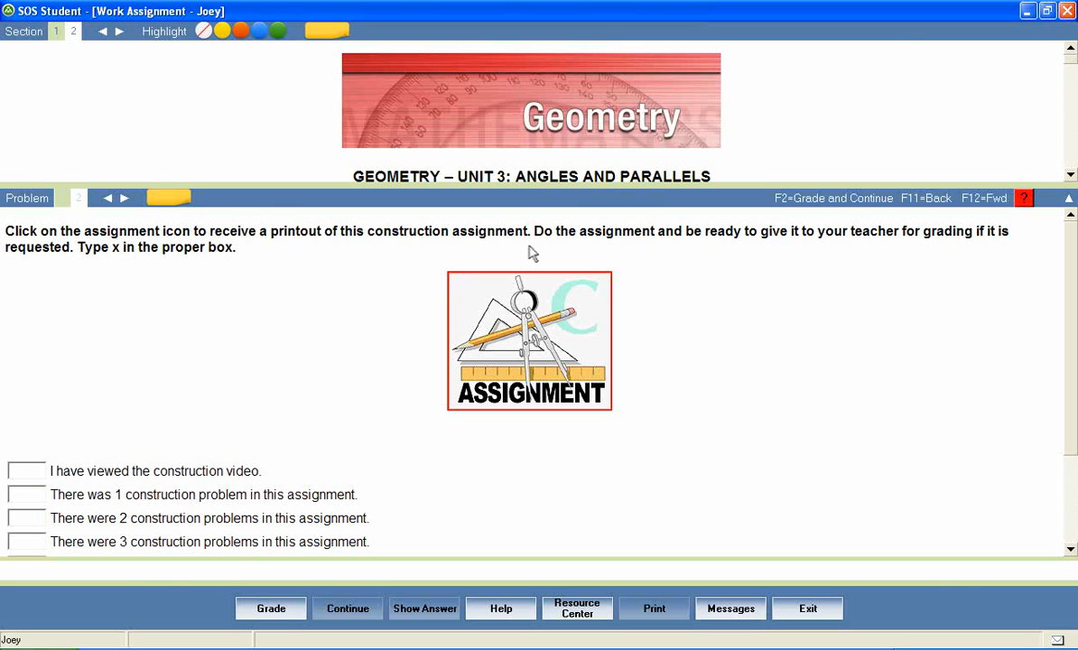
Step: Open the ASSIGNMENT .rtf printout in Internet Explorer, scroll through it, then close it
click(529, 341)
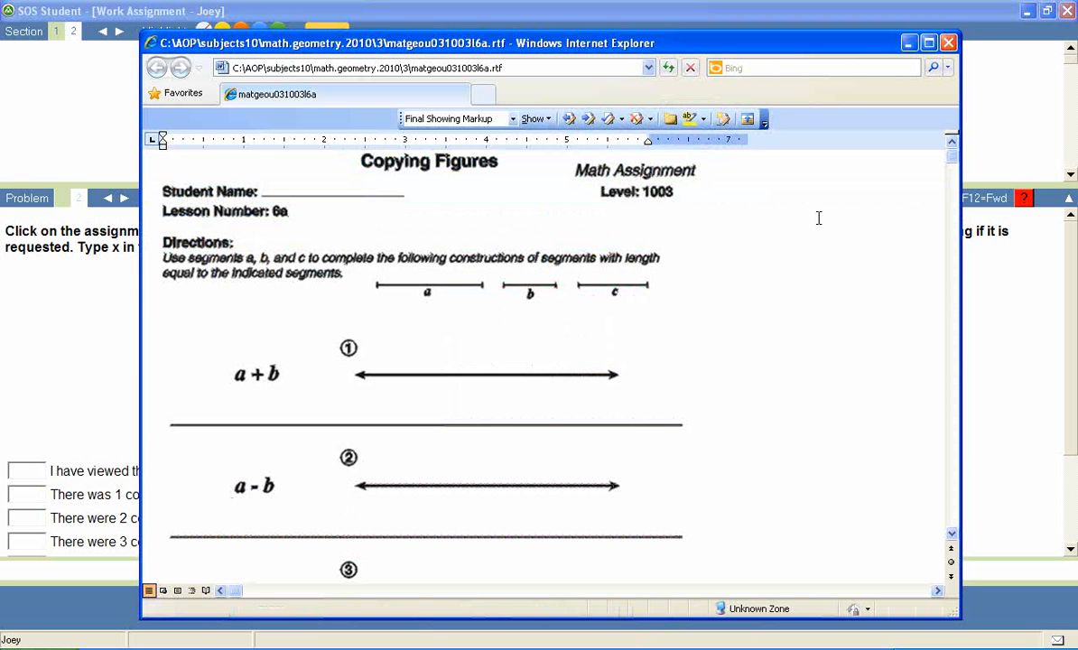
scroll(down, 3)
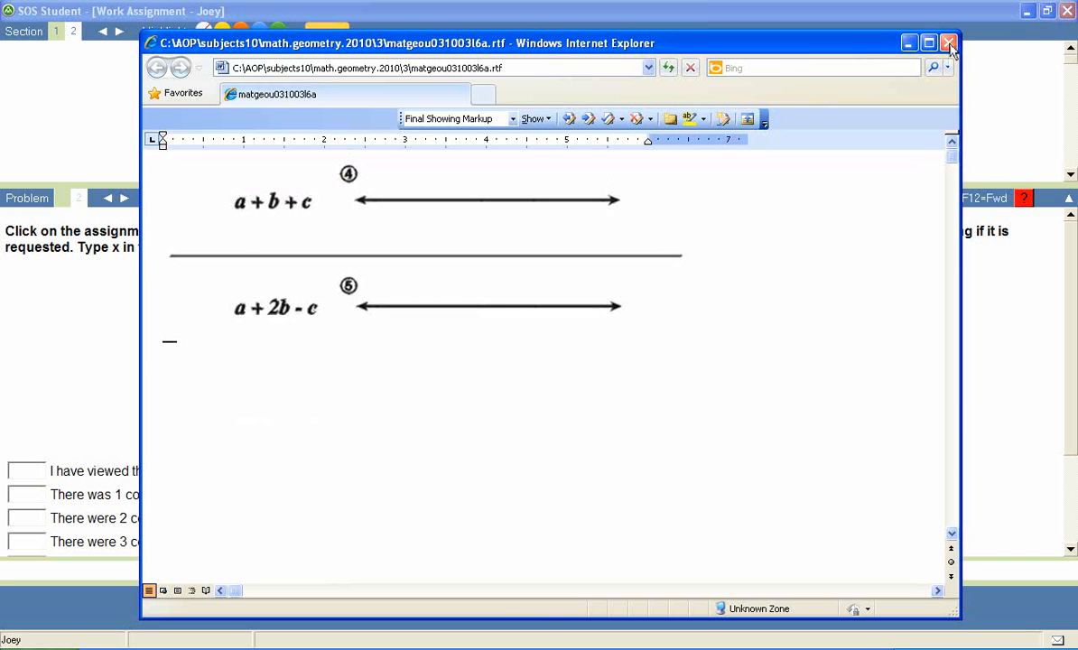
click(948, 43)
text(x)
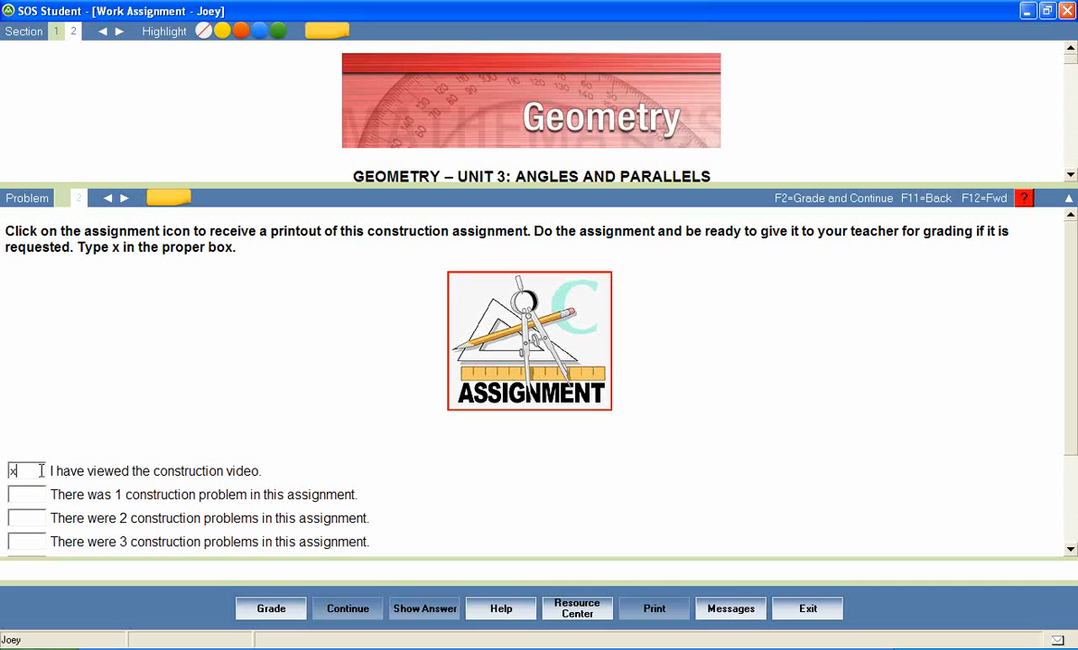
Step: Mark 'There were 5 construction problems' and 'I have completed all' with x, then Grade
scroll(down, 3)
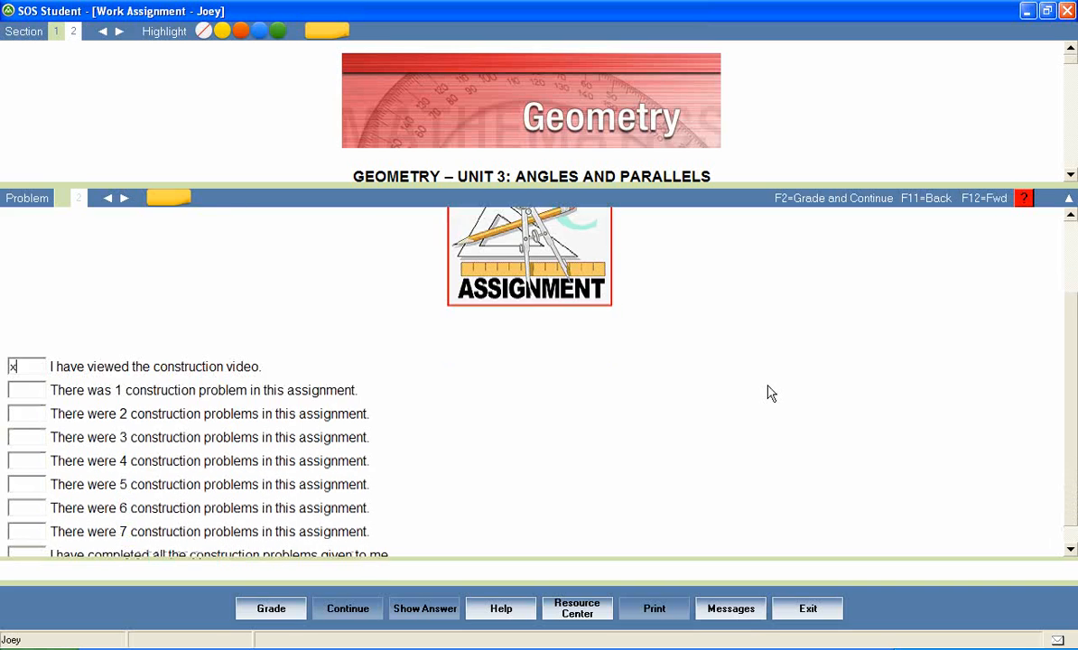
scroll(down, 3)
text(x)
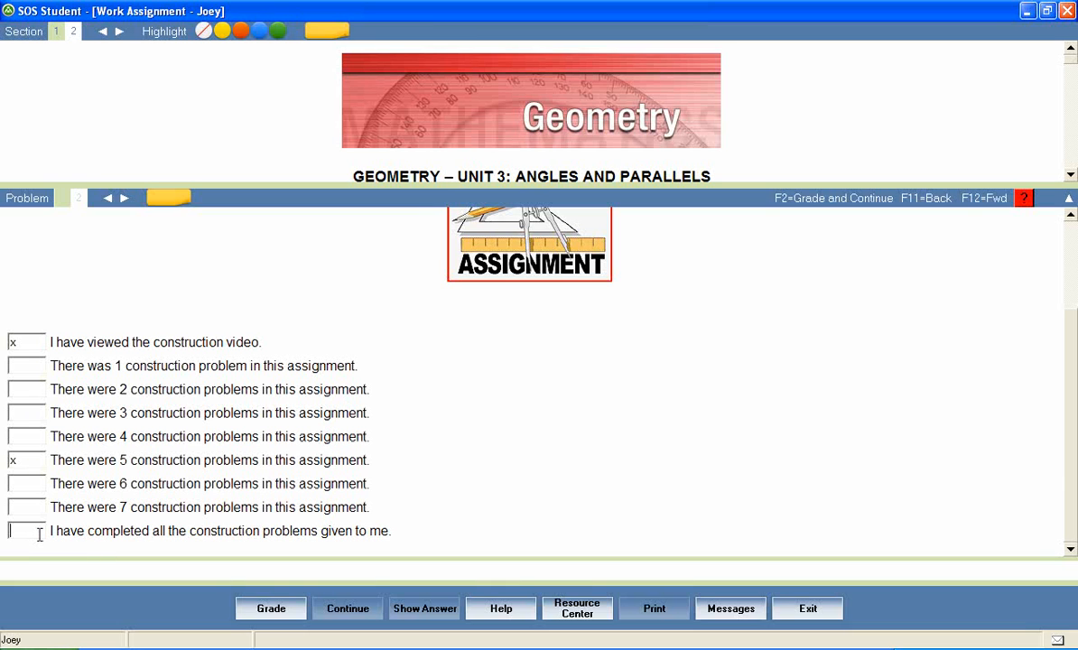
click(13, 530)
text(x)
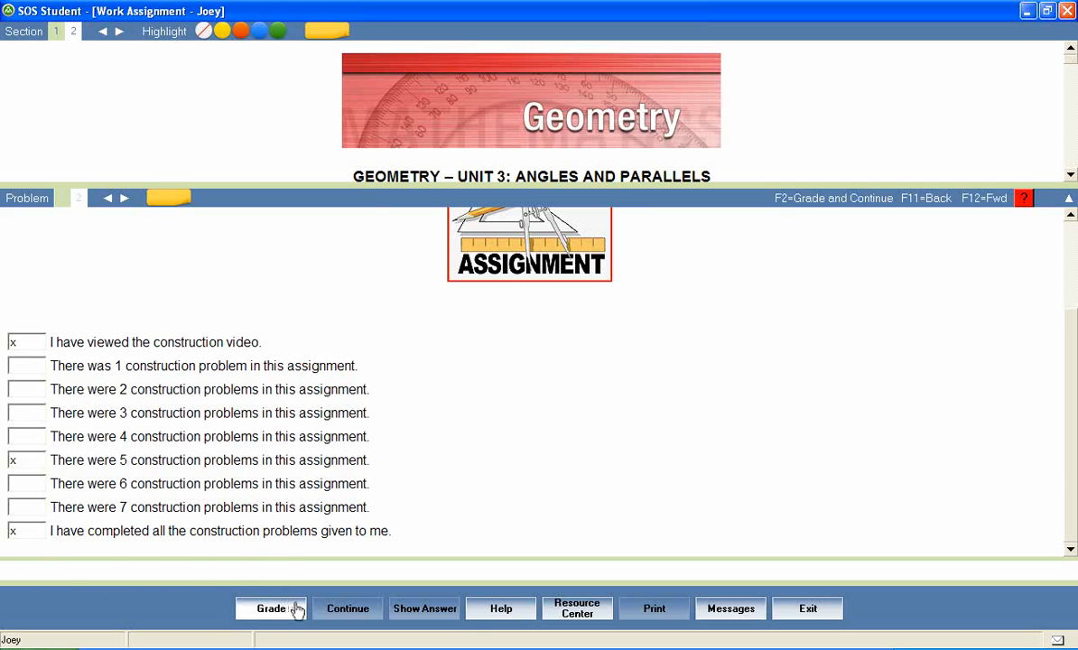
click(271, 607)
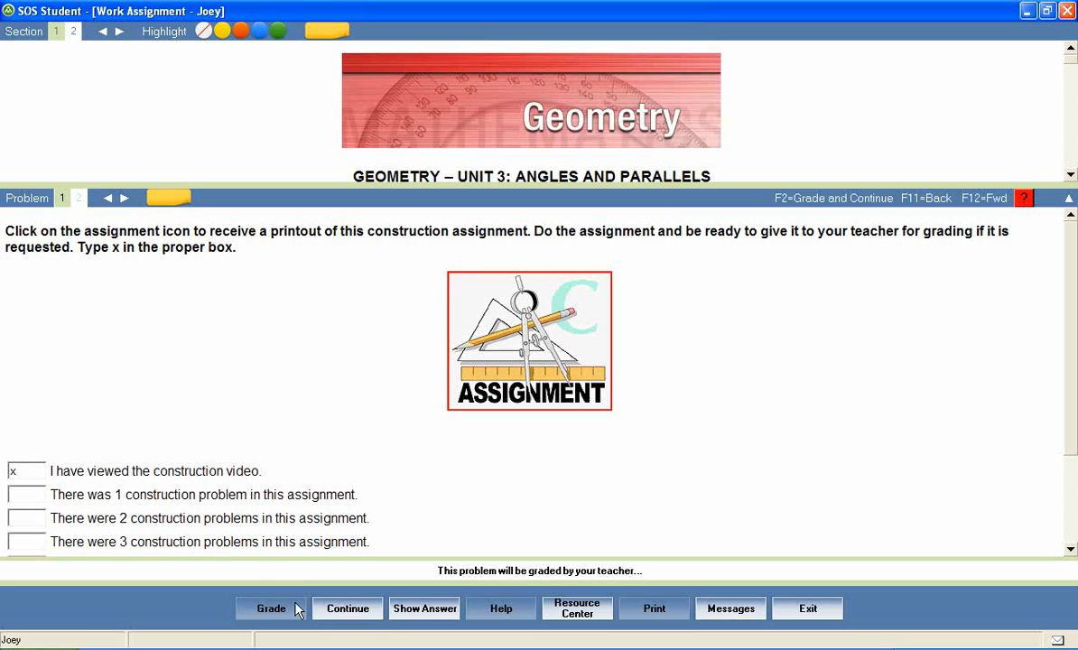
mouse_move(603, 589)
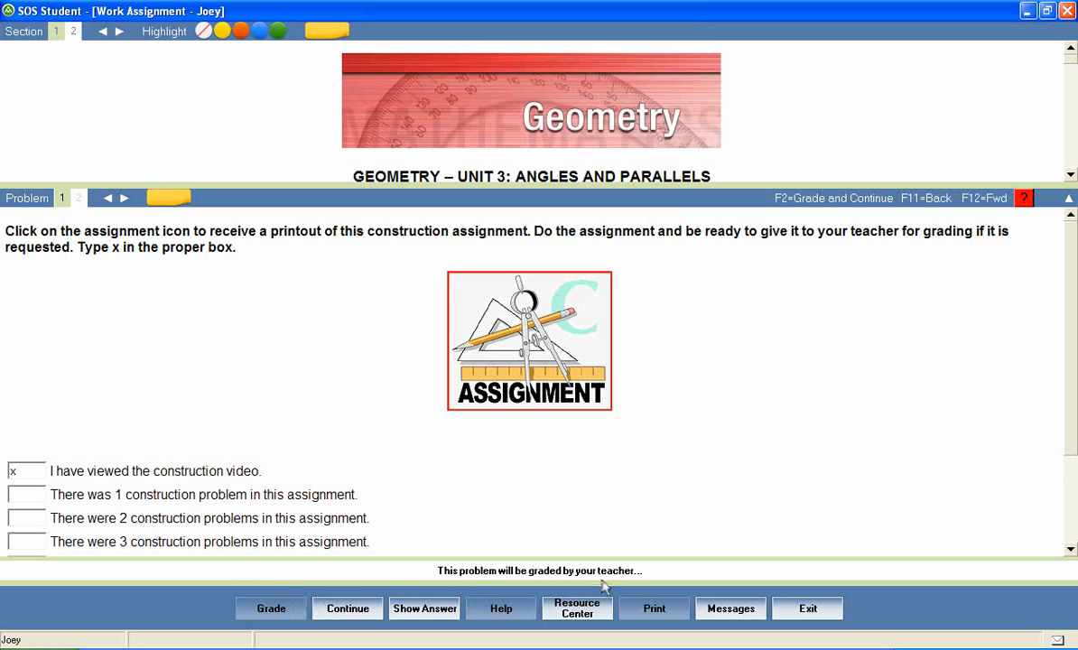
mouse_move(686, 583)
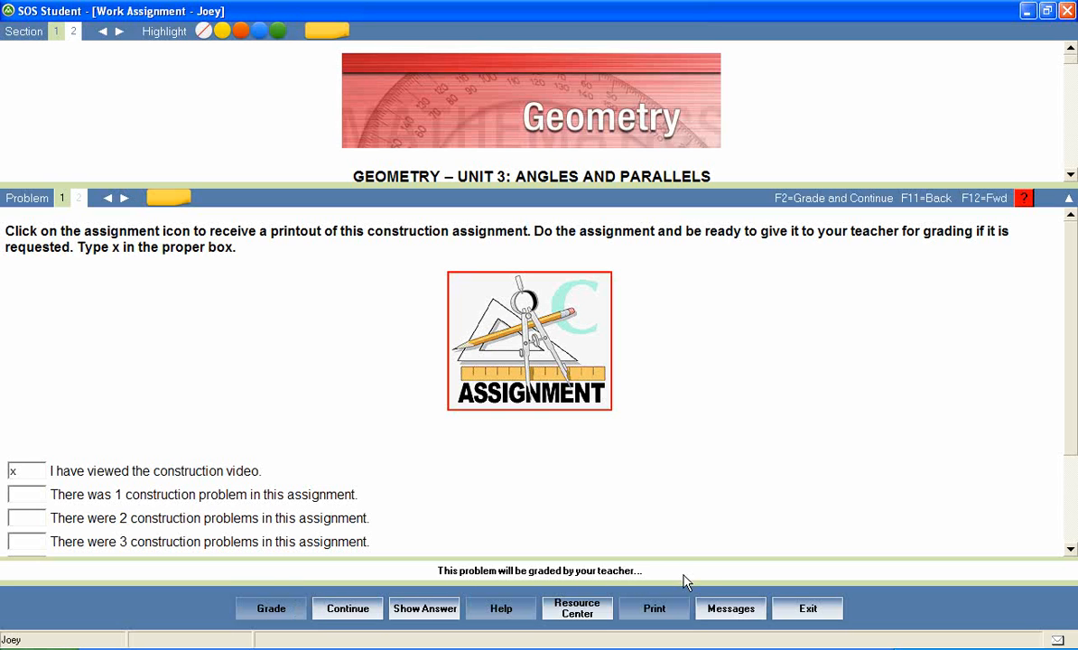
mouse_move(1060, 350)
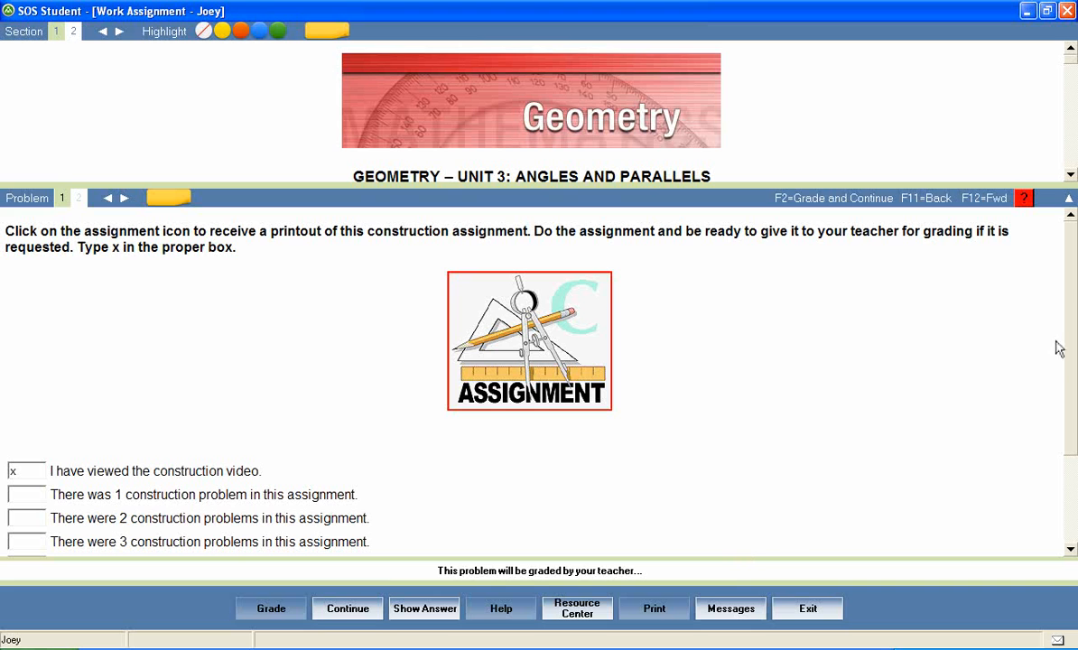
scroll(down, 3)
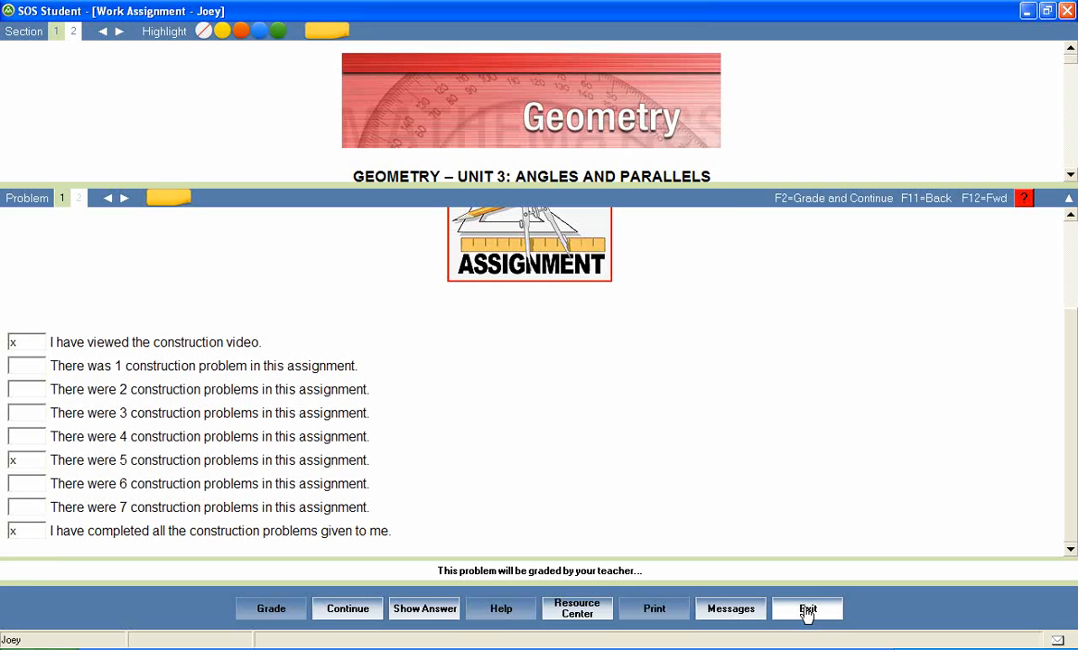
Step: Exit the Copying Figures work assignment back to the Assignments tab
click(806, 607)
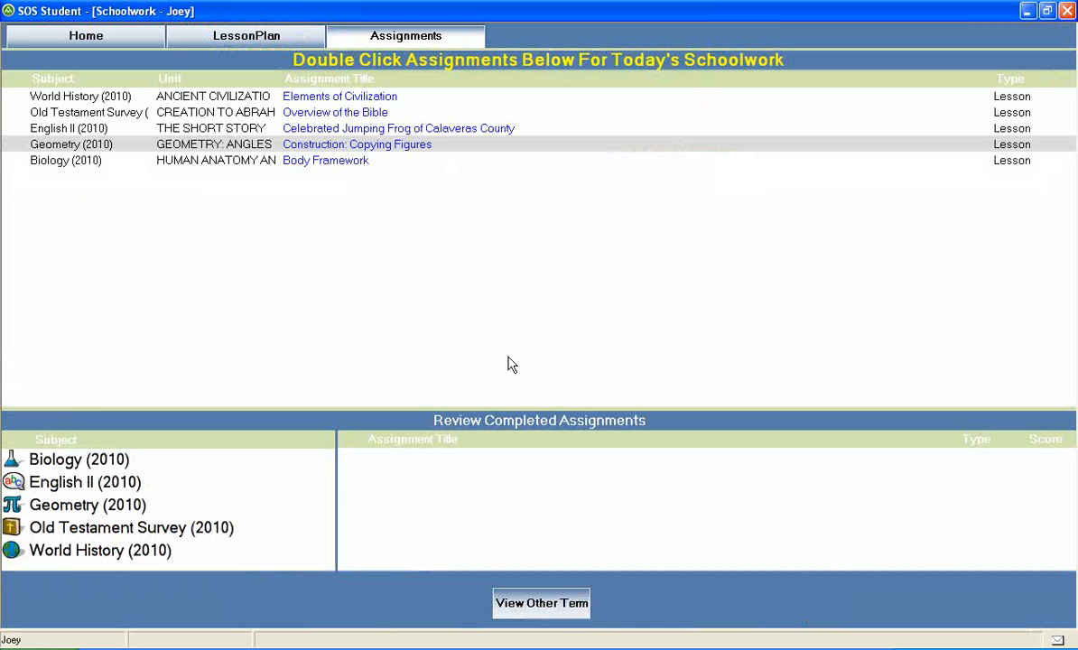
mouse_move(433, 149)
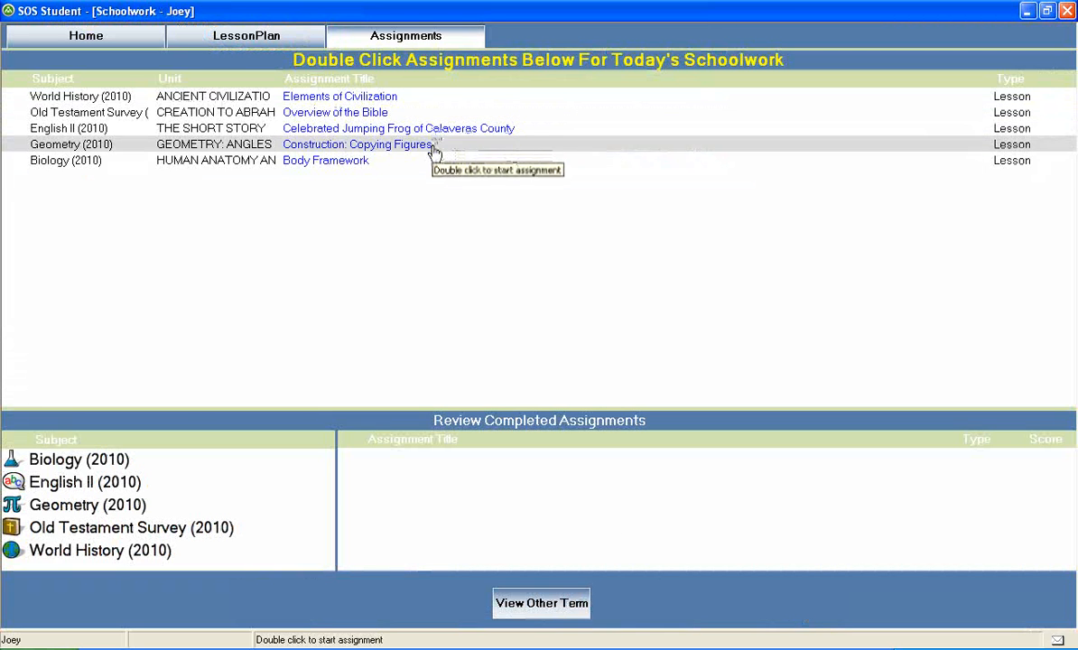
mouse_move(433, 168)
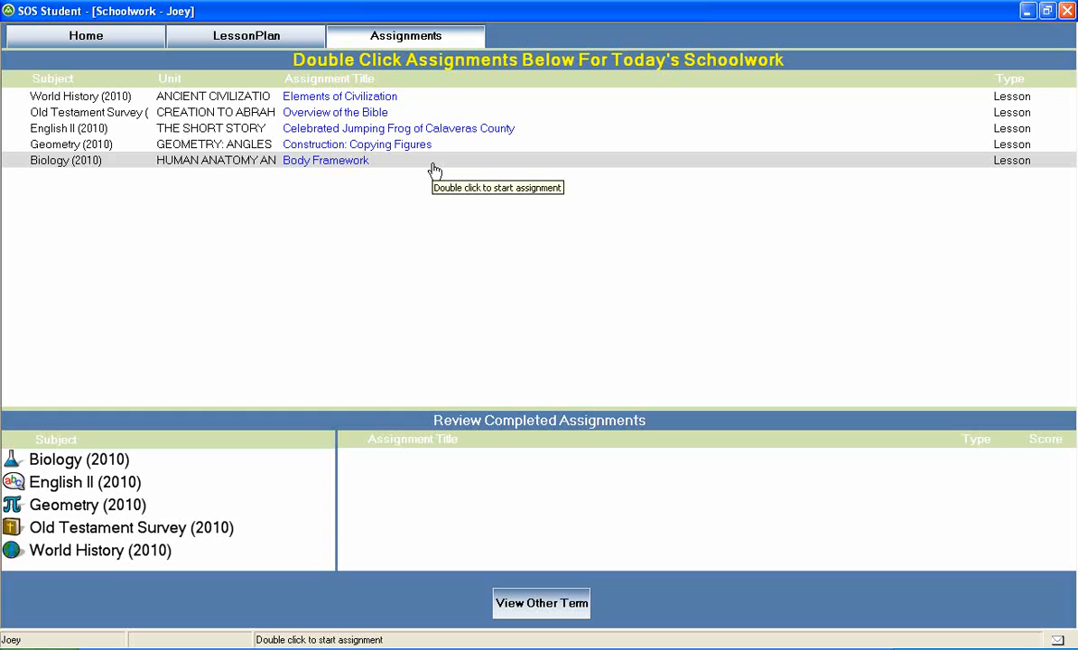